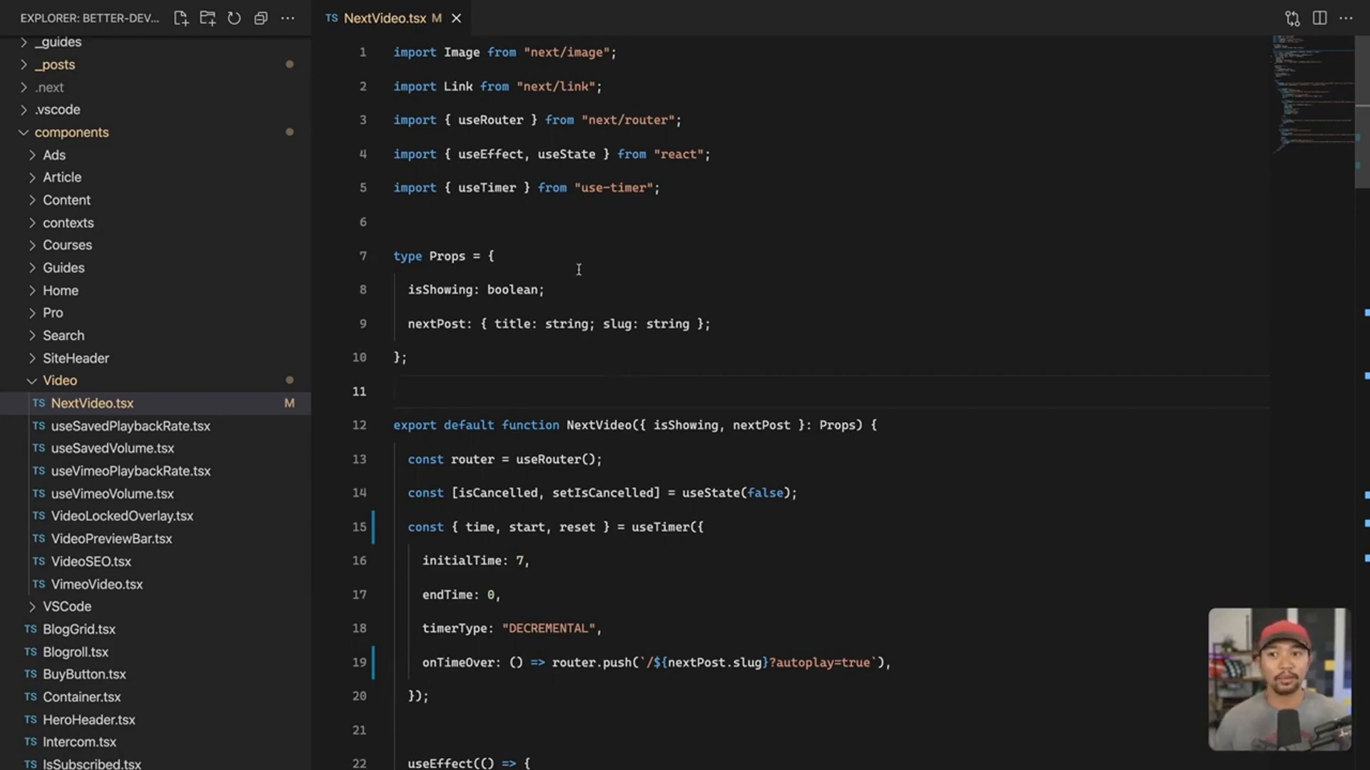
pyautogui.moveTo(696, 276)
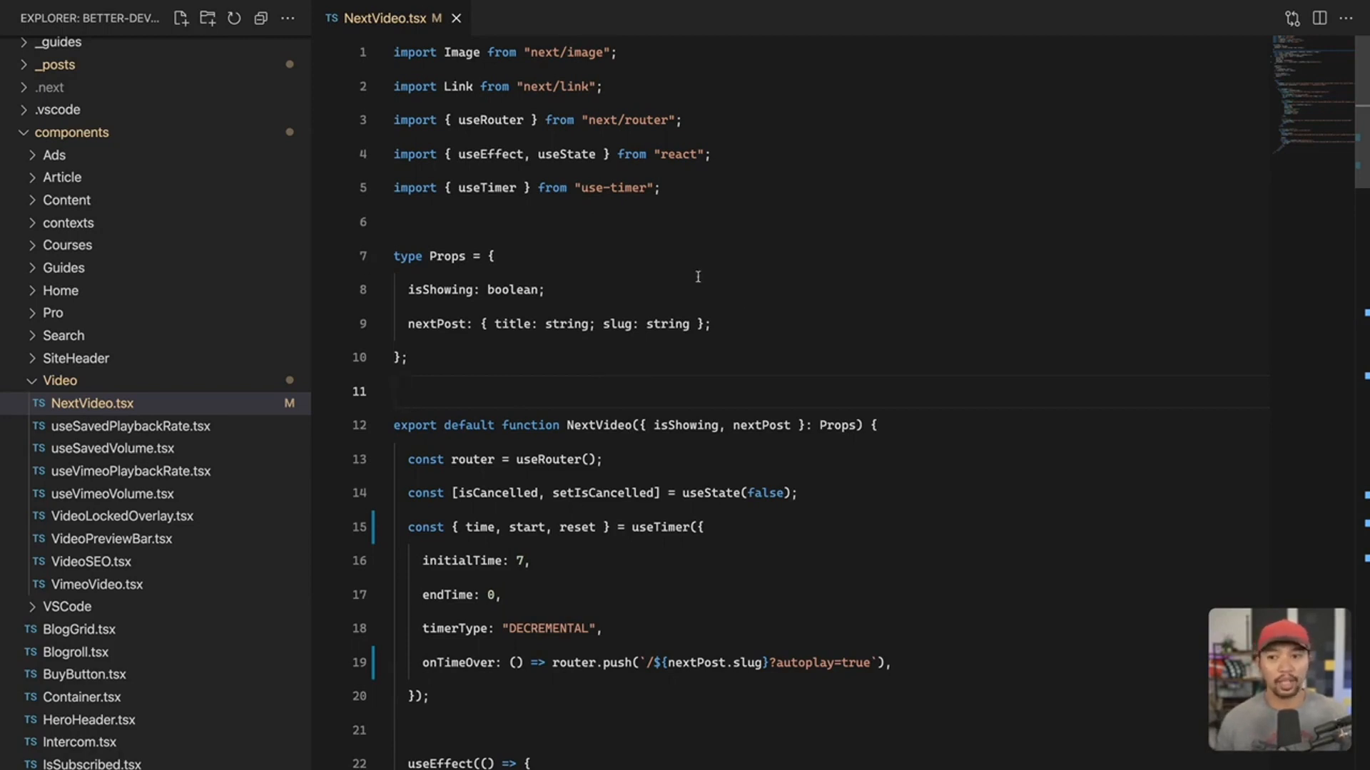
# Step: Scroll down through the NextVideo.tsx component to review its code
pyautogui.scroll(-3)
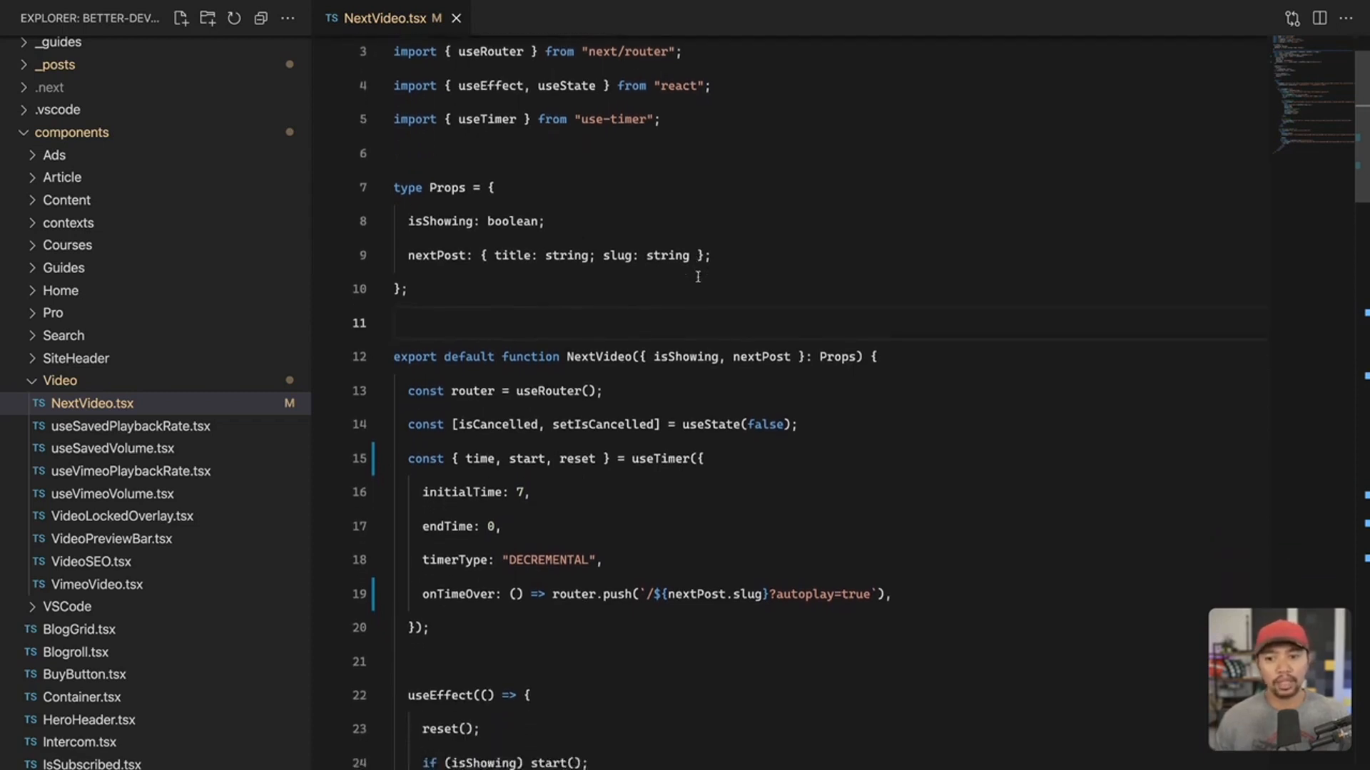
pyautogui.scroll(-3)
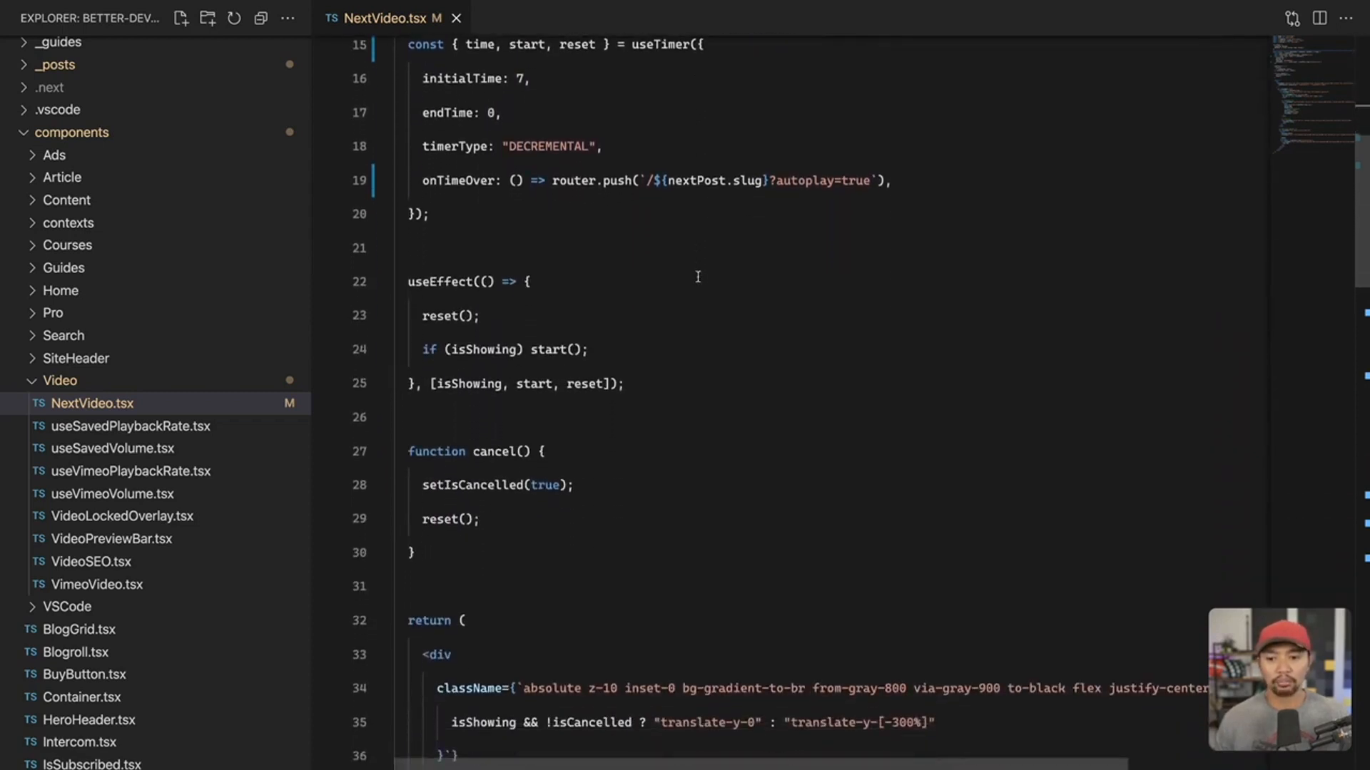
pyautogui.scroll(-3)
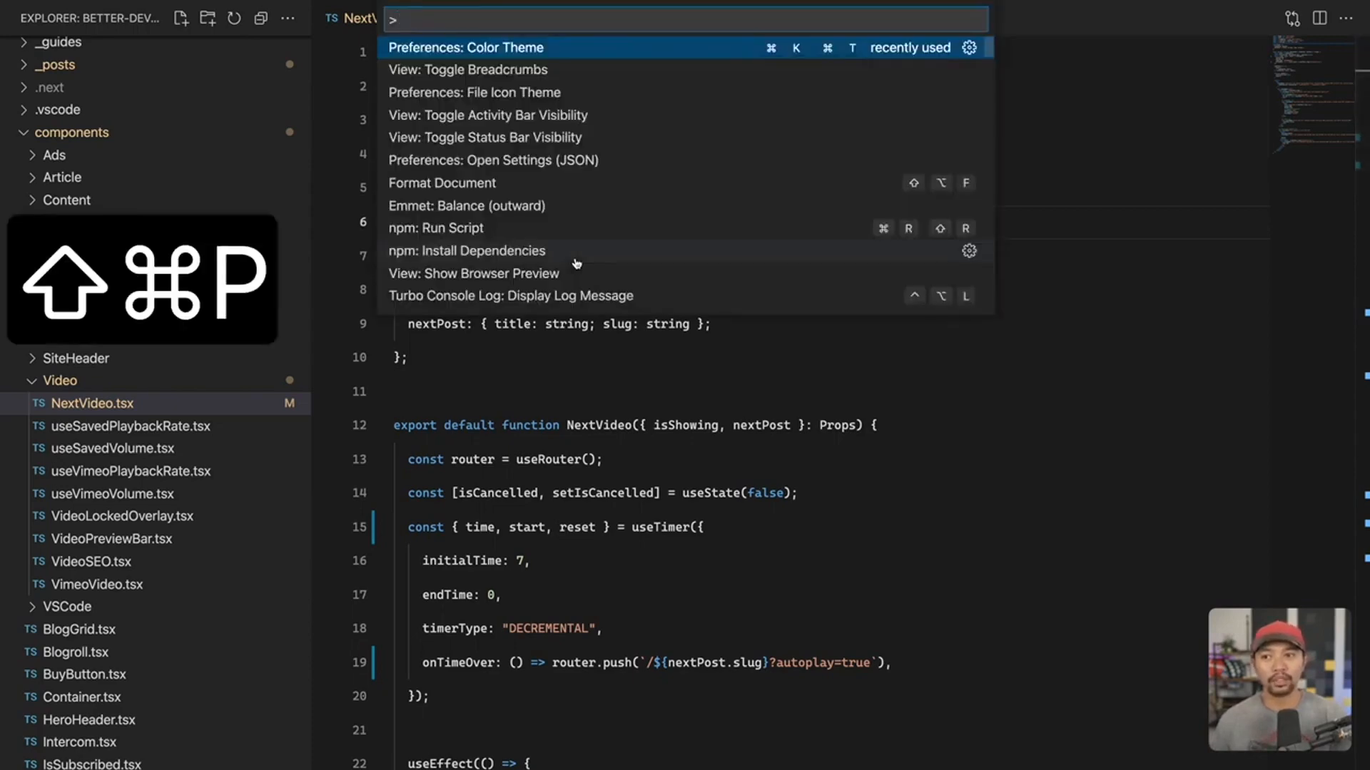
pyautogui.click(466, 47)
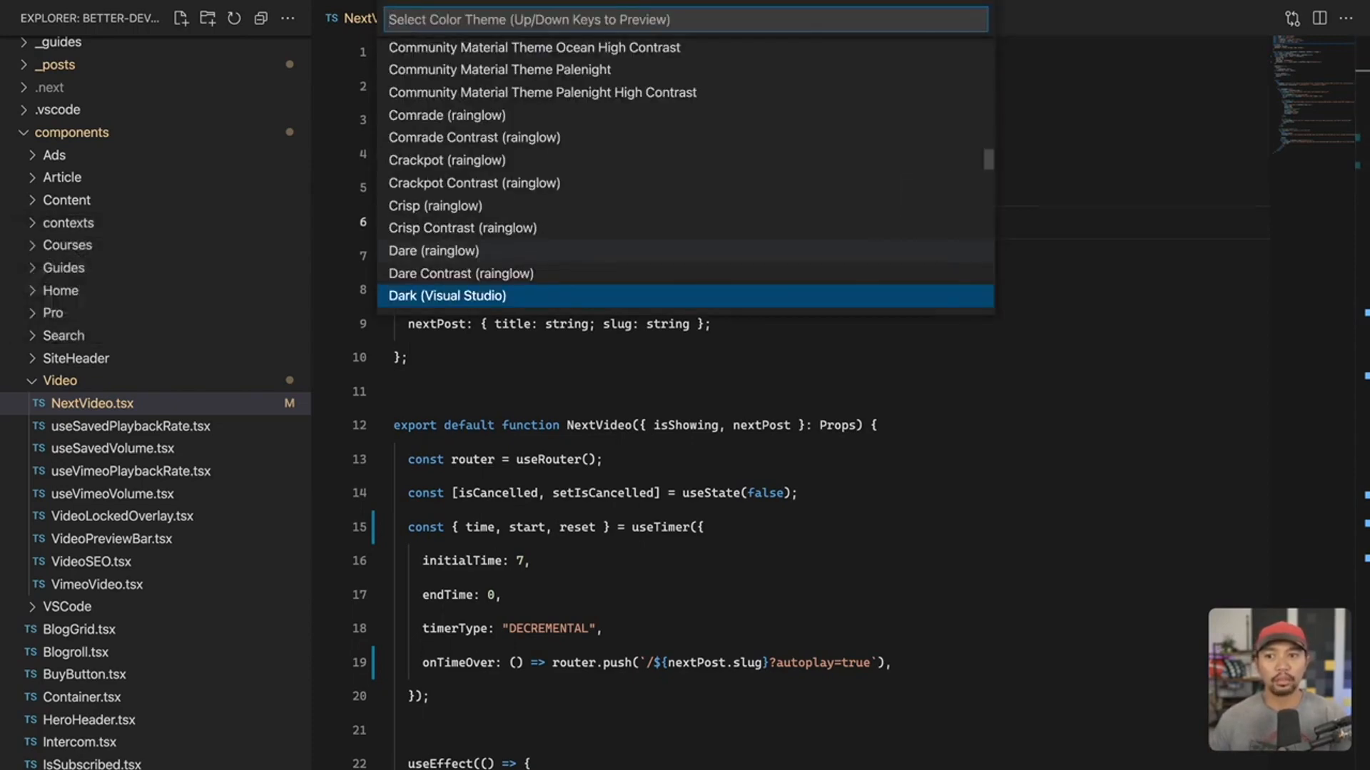
pyautogui.write('one dark')
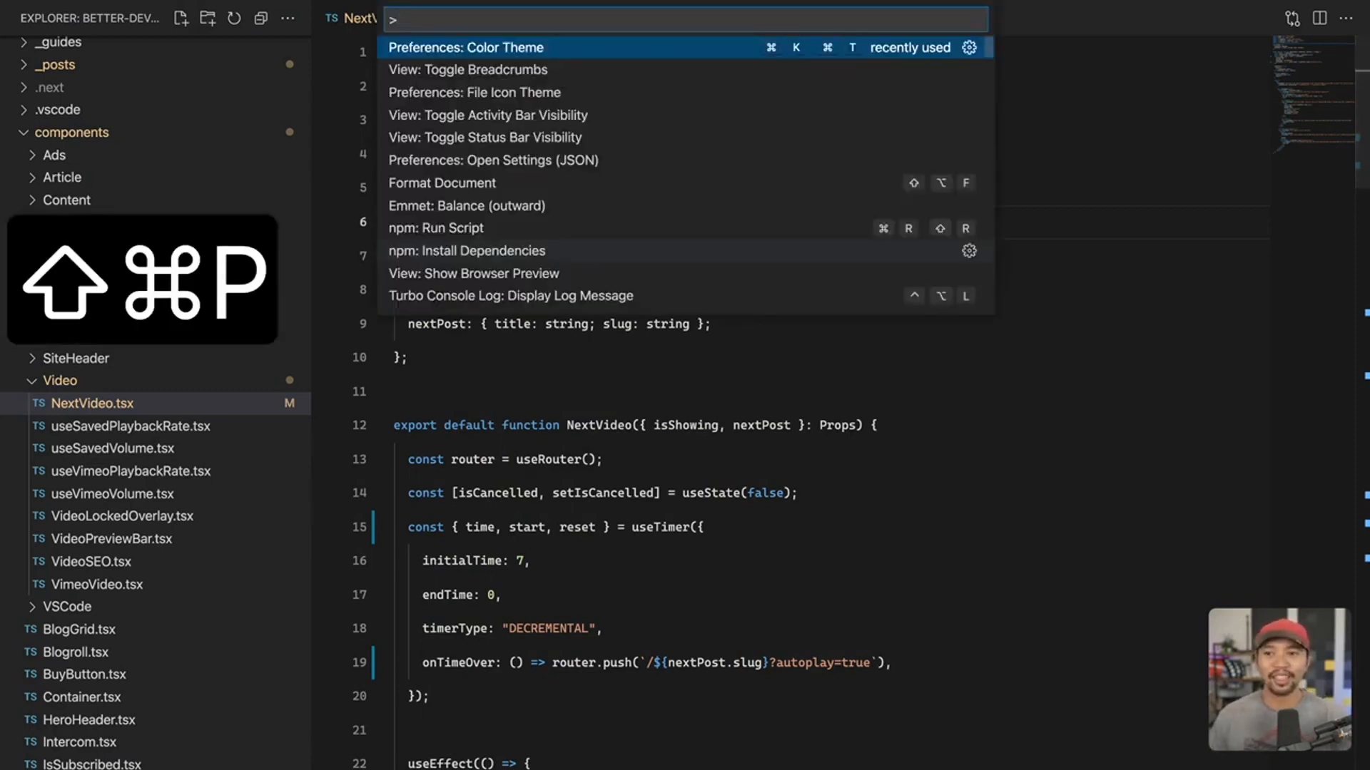
# Step: Filter the themes by 'dra', apply Dracula, and scroll through the restyled code
pyautogui.write('dra')
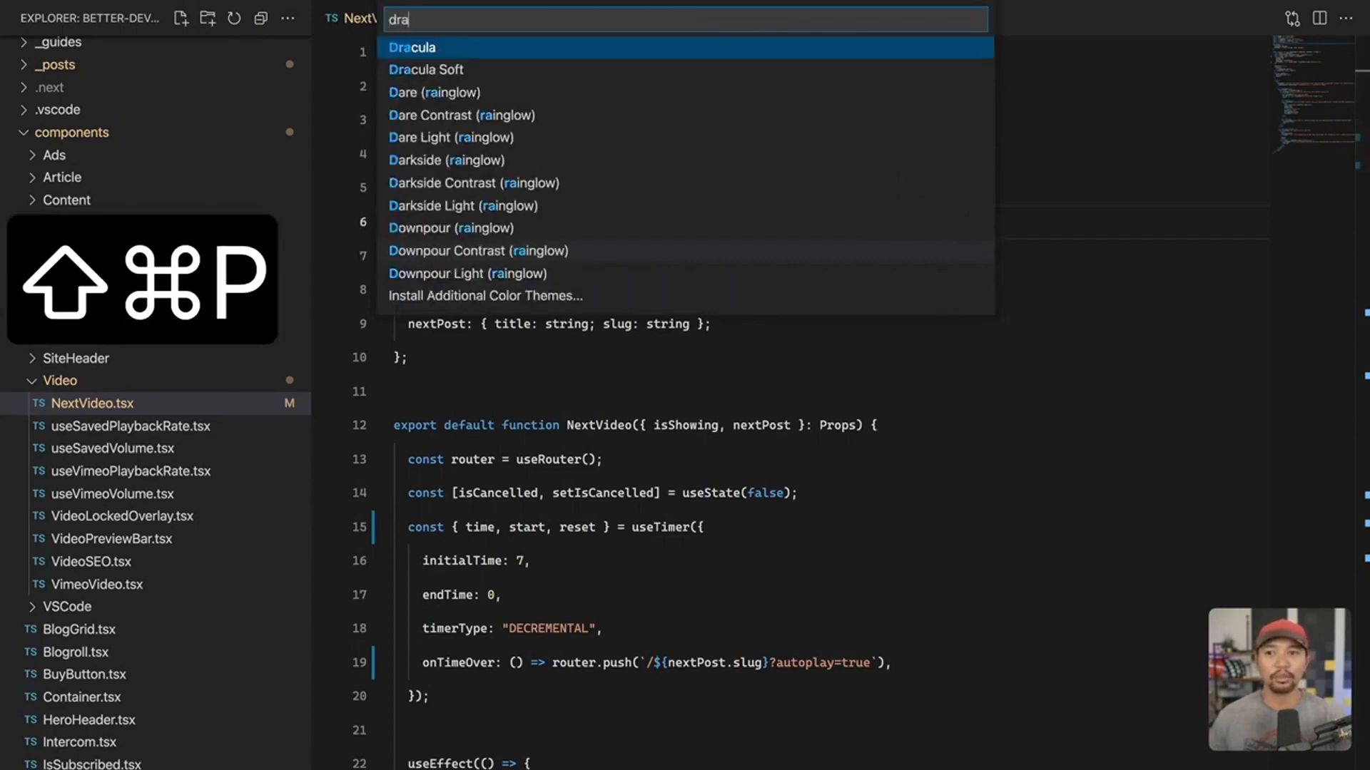
pyautogui.press('Escape')
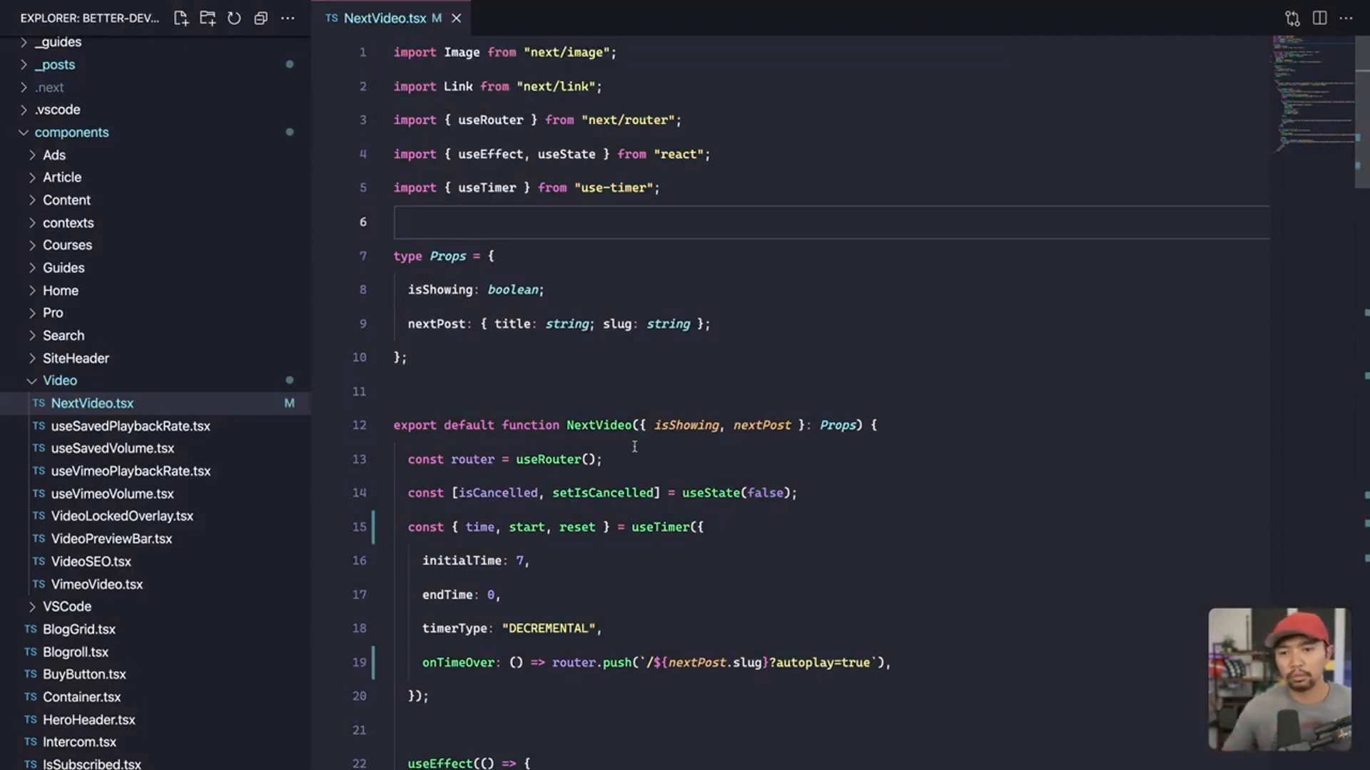
pyautogui.moveTo(599, 425)
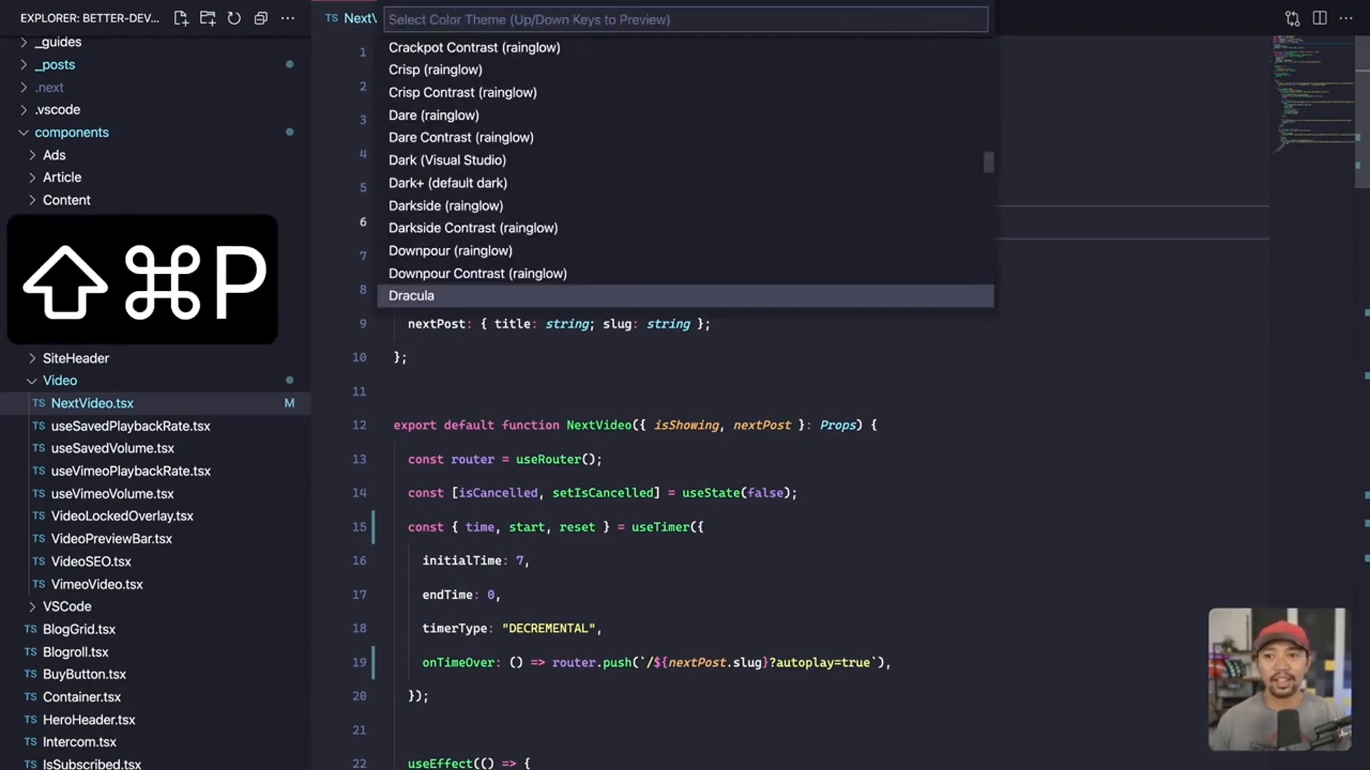
pyautogui.press('Escape')
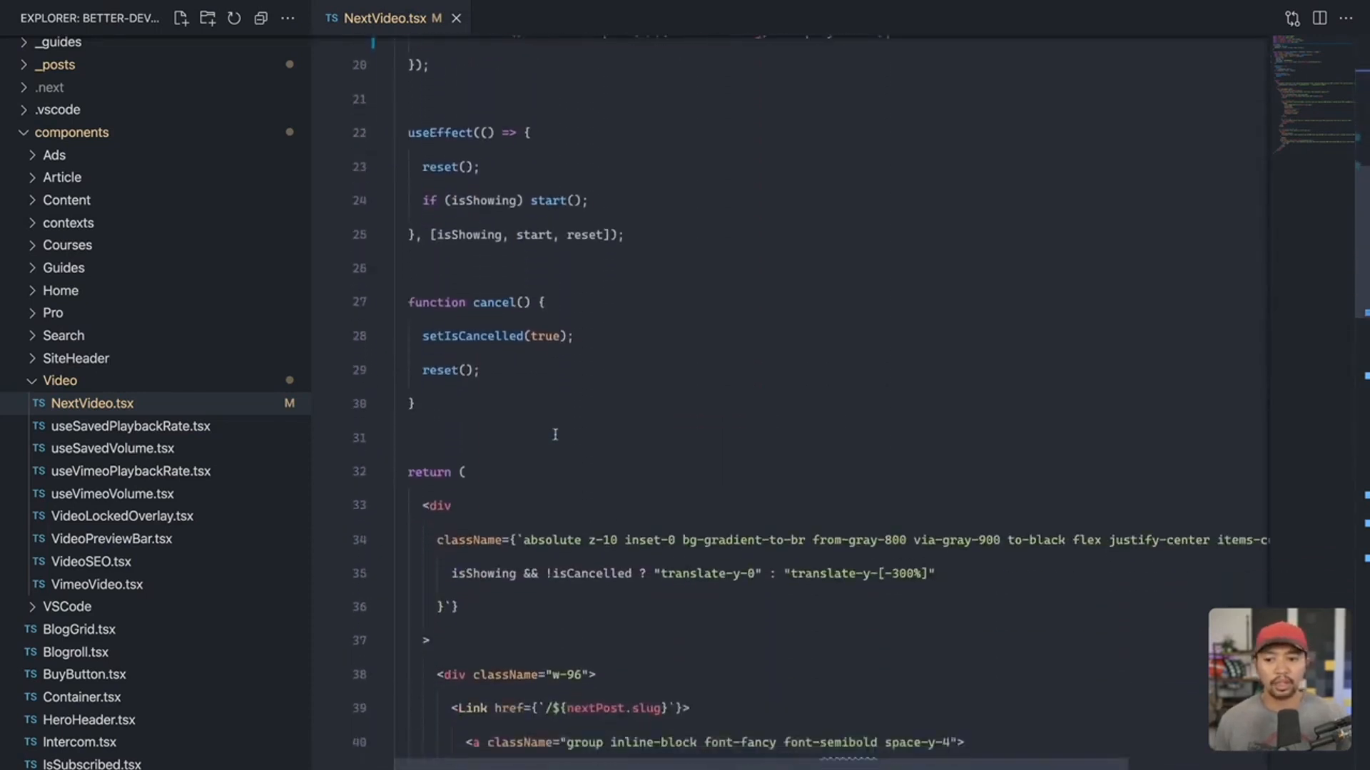
pyautogui.scroll(-3)
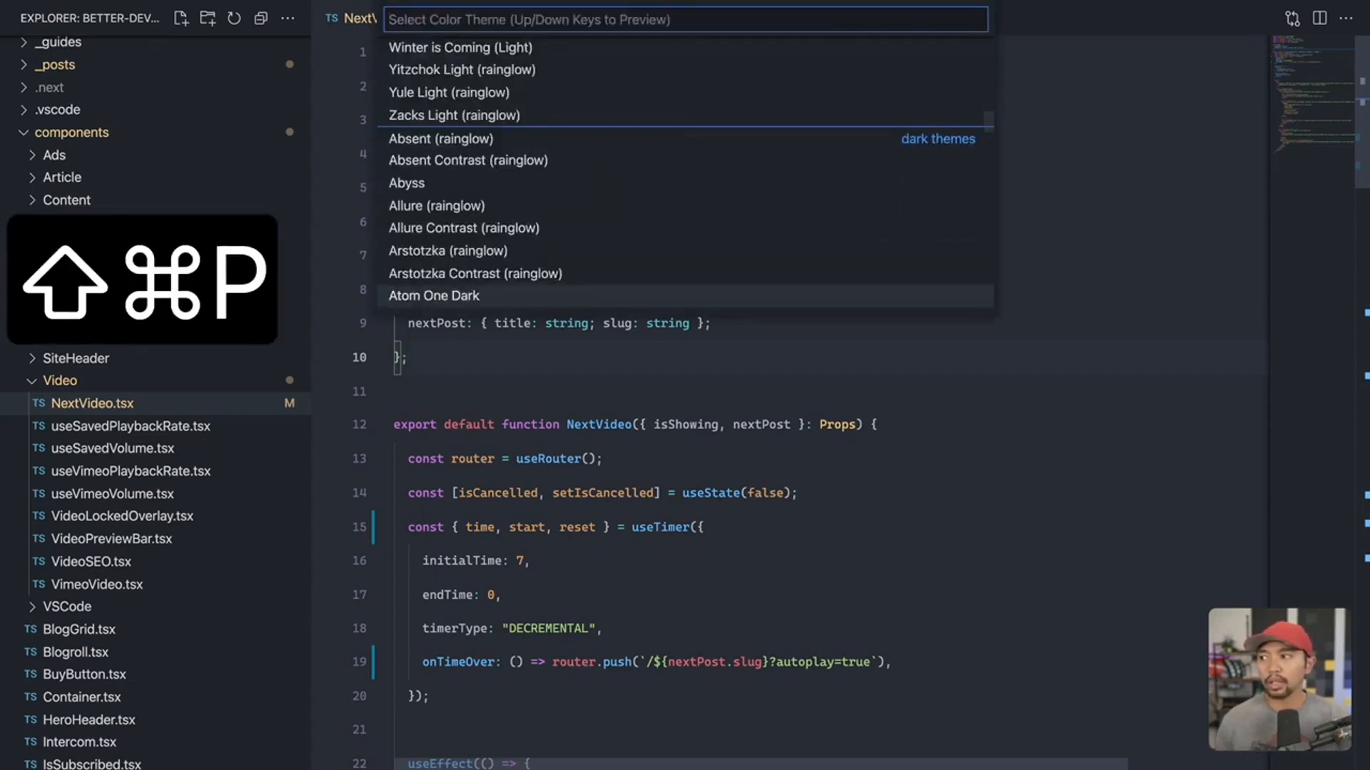
# Step: Filter the theme list by 'github' to choose GitHub Dark
pyautogui.write('github')
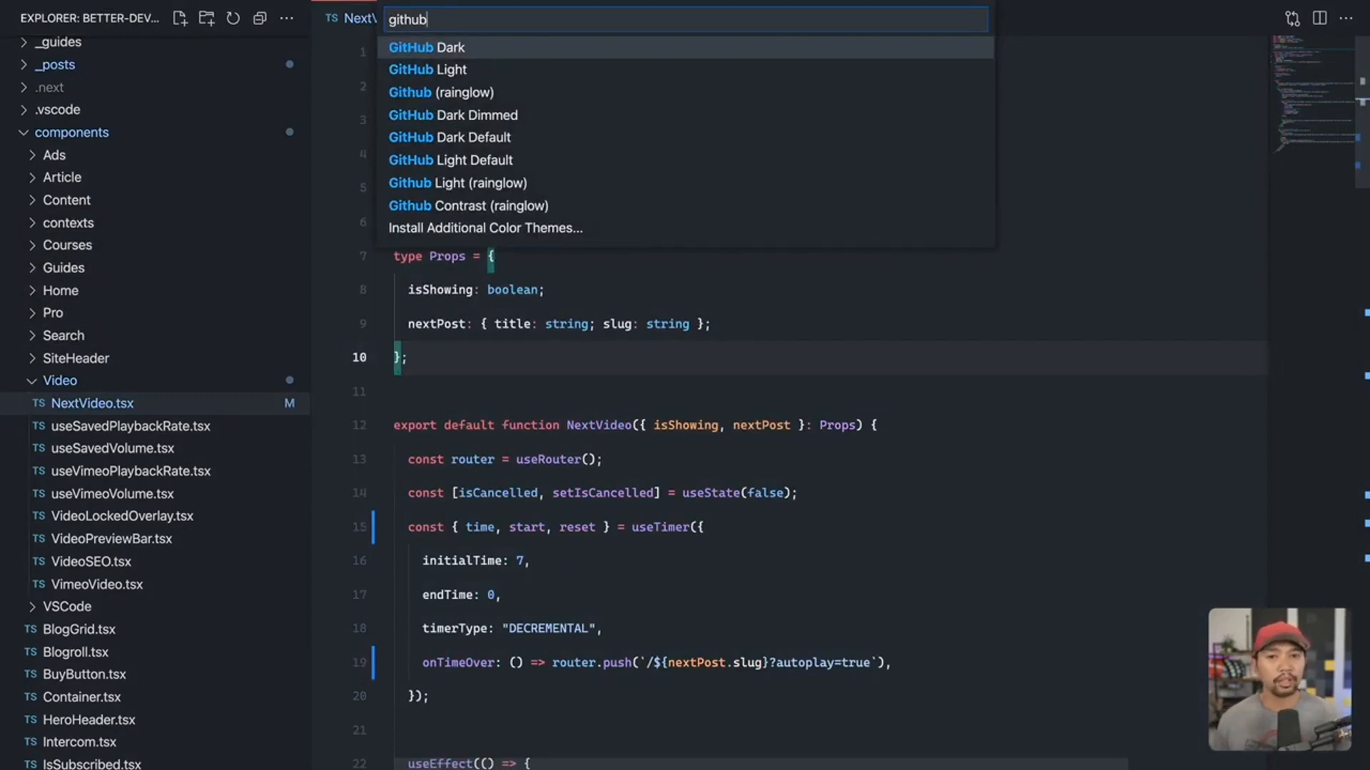
pyautogui.moveTo(428, 69)
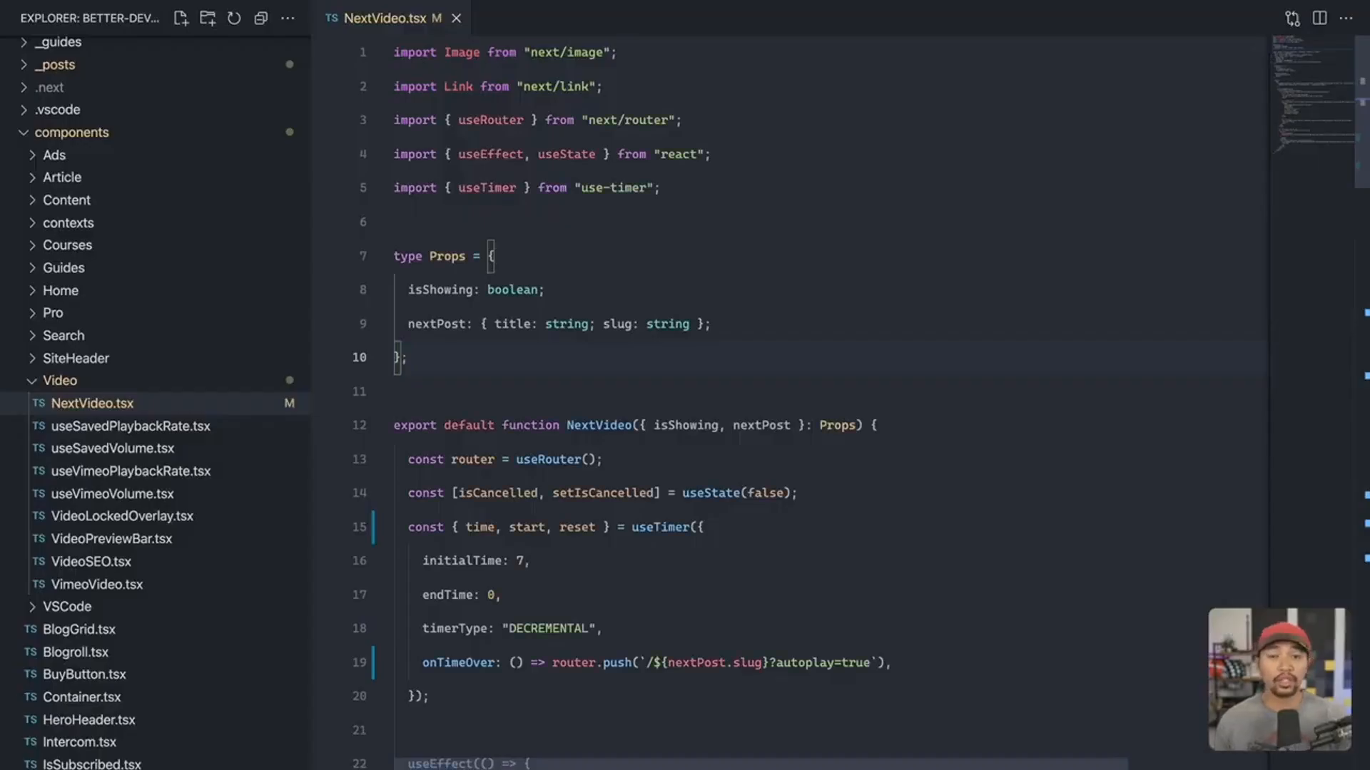
pyautogui.press('Cmd+K Cmd+T')
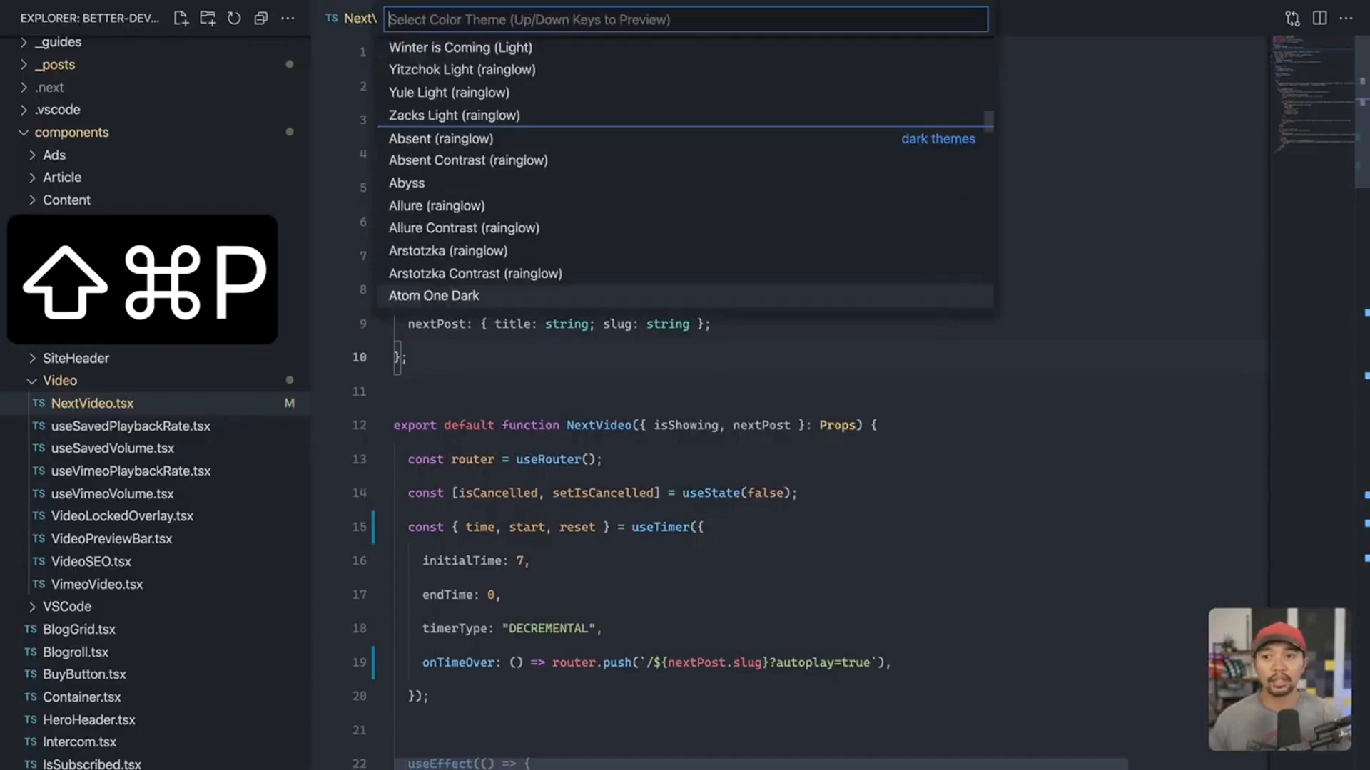
pyautogui.write('winter is')
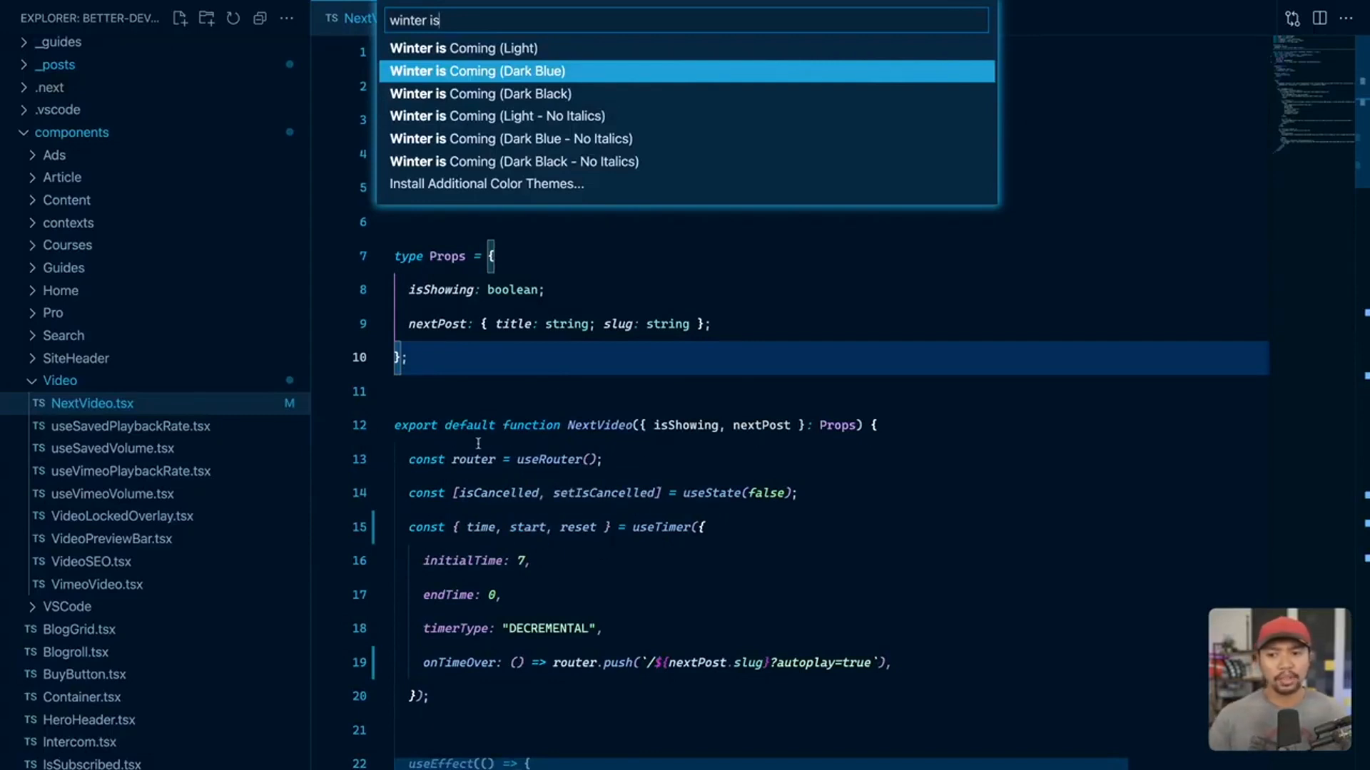
pyautogui.moveTo(472, 459)
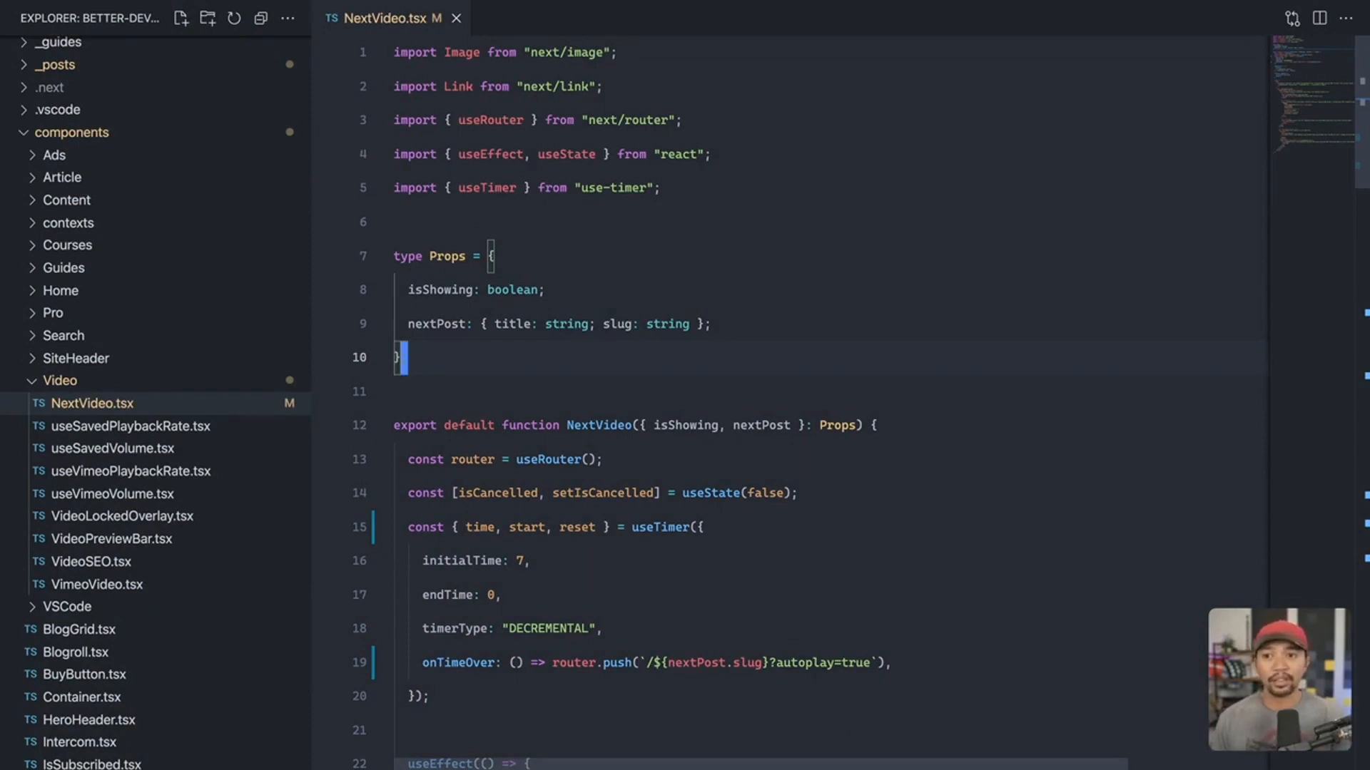
# Step: Preview Night Owl via 'ni', then search 'monokai' and find no Monokai Pro
pyautogui.write('night')
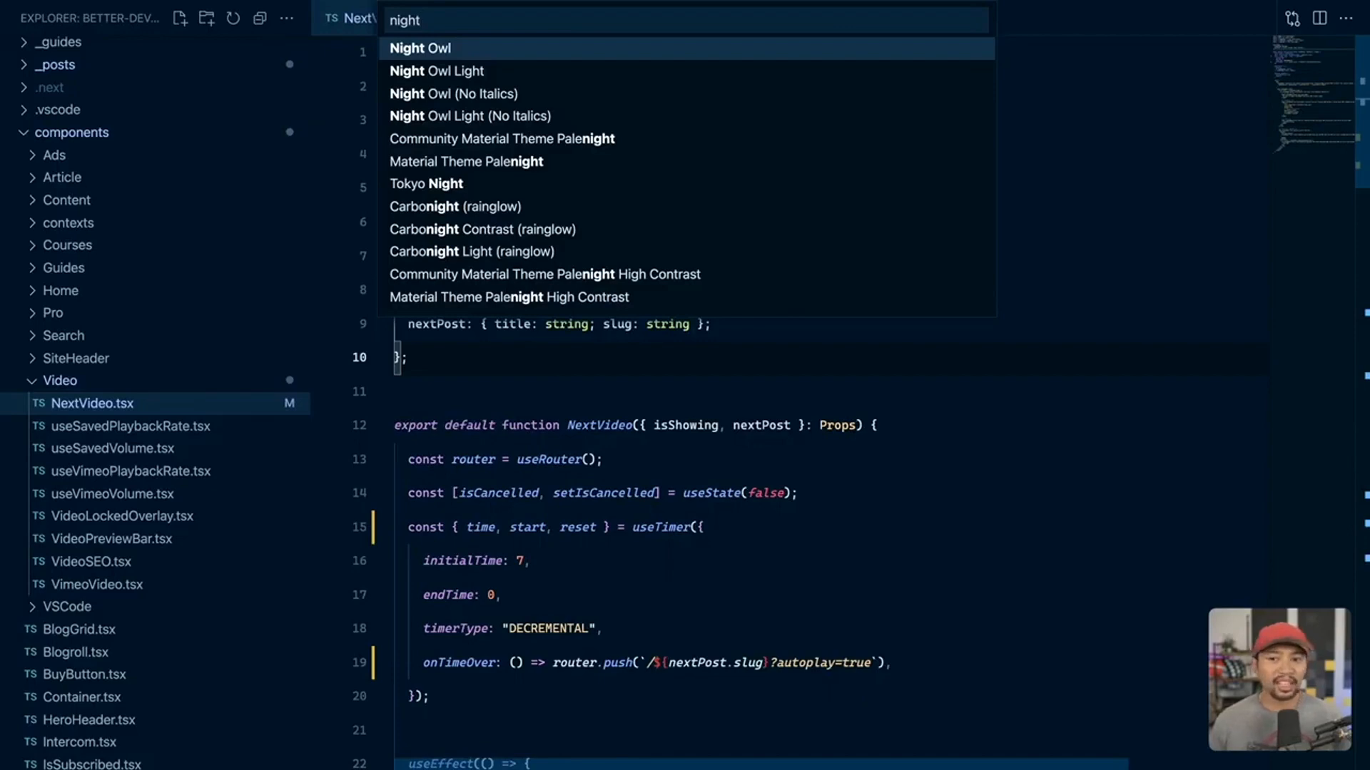
pyautogui.write('monokai pro')
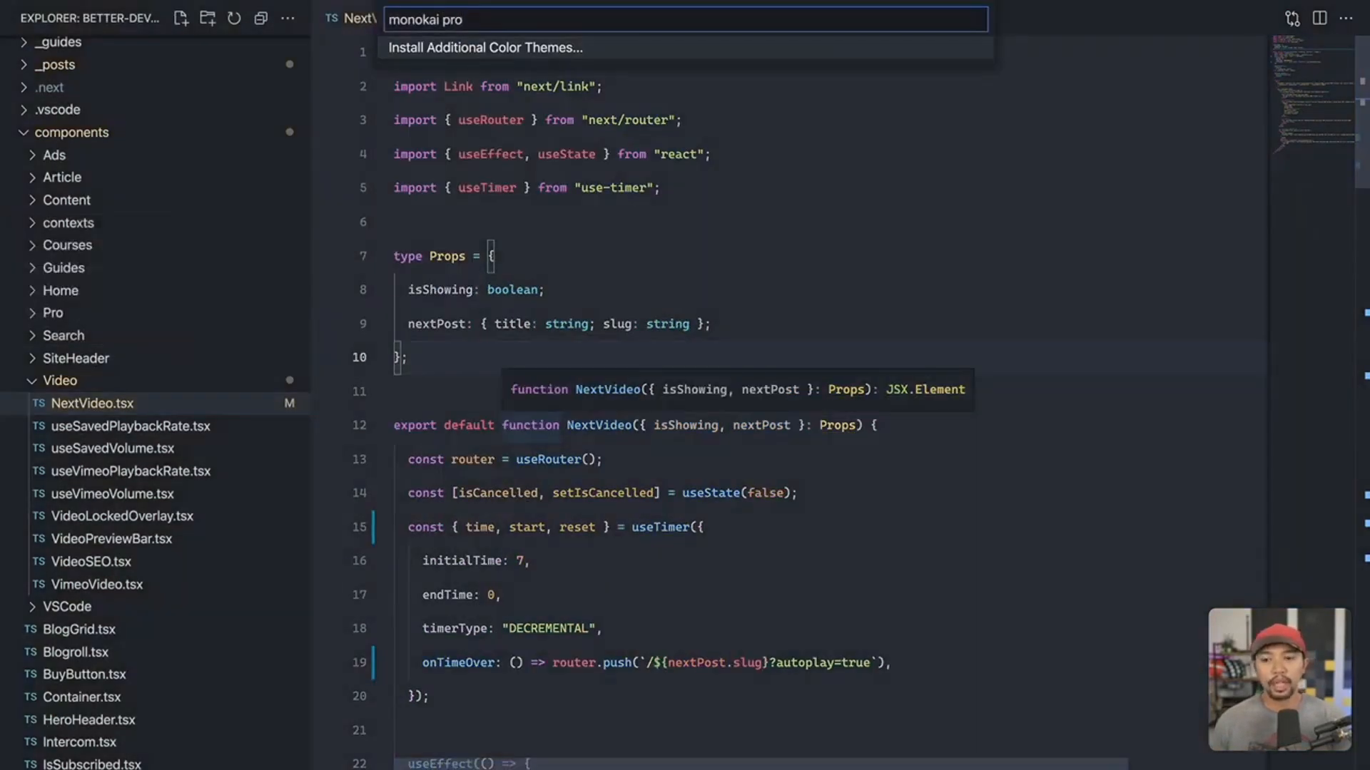
# Step: Install the Monokai Pro theme and preview its variants by searching 'monokai'
pyautogui.click(485, 47)
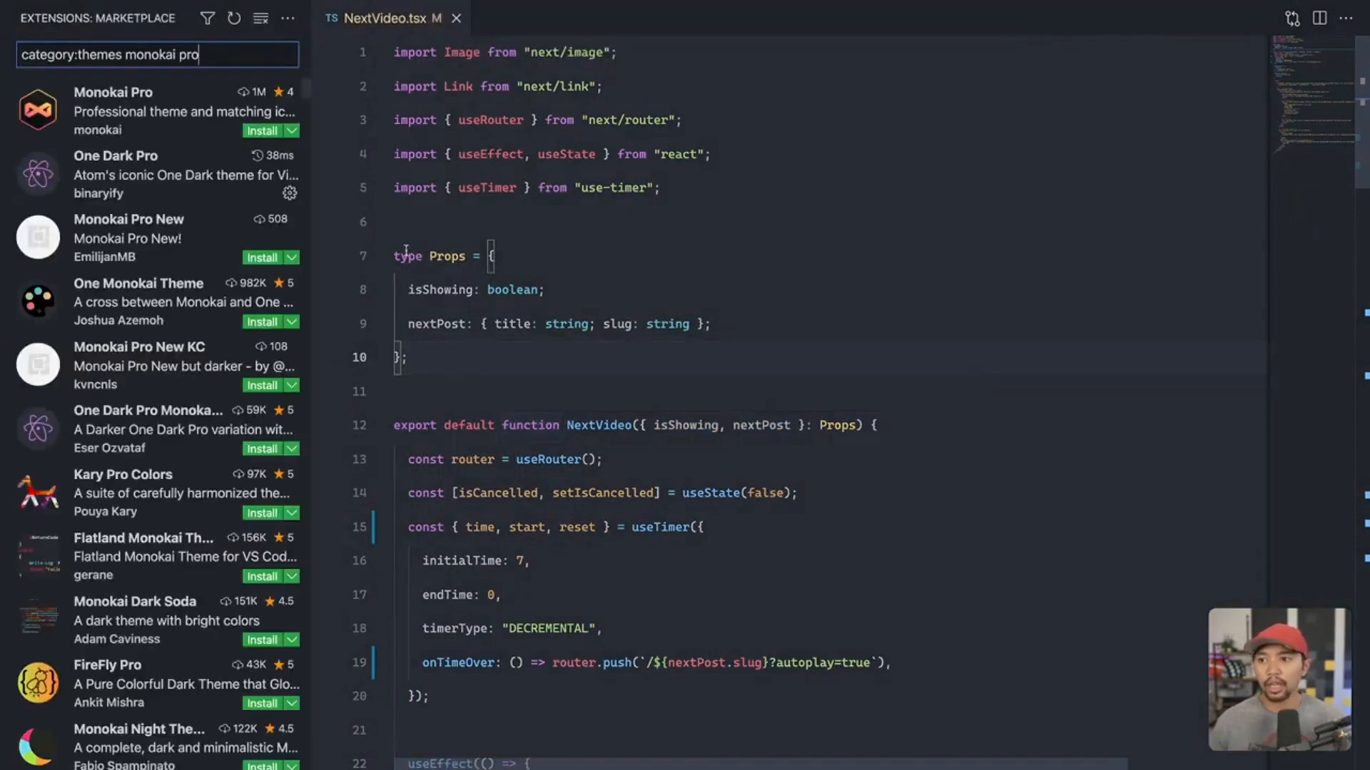
pyautogui.click(113, 92)
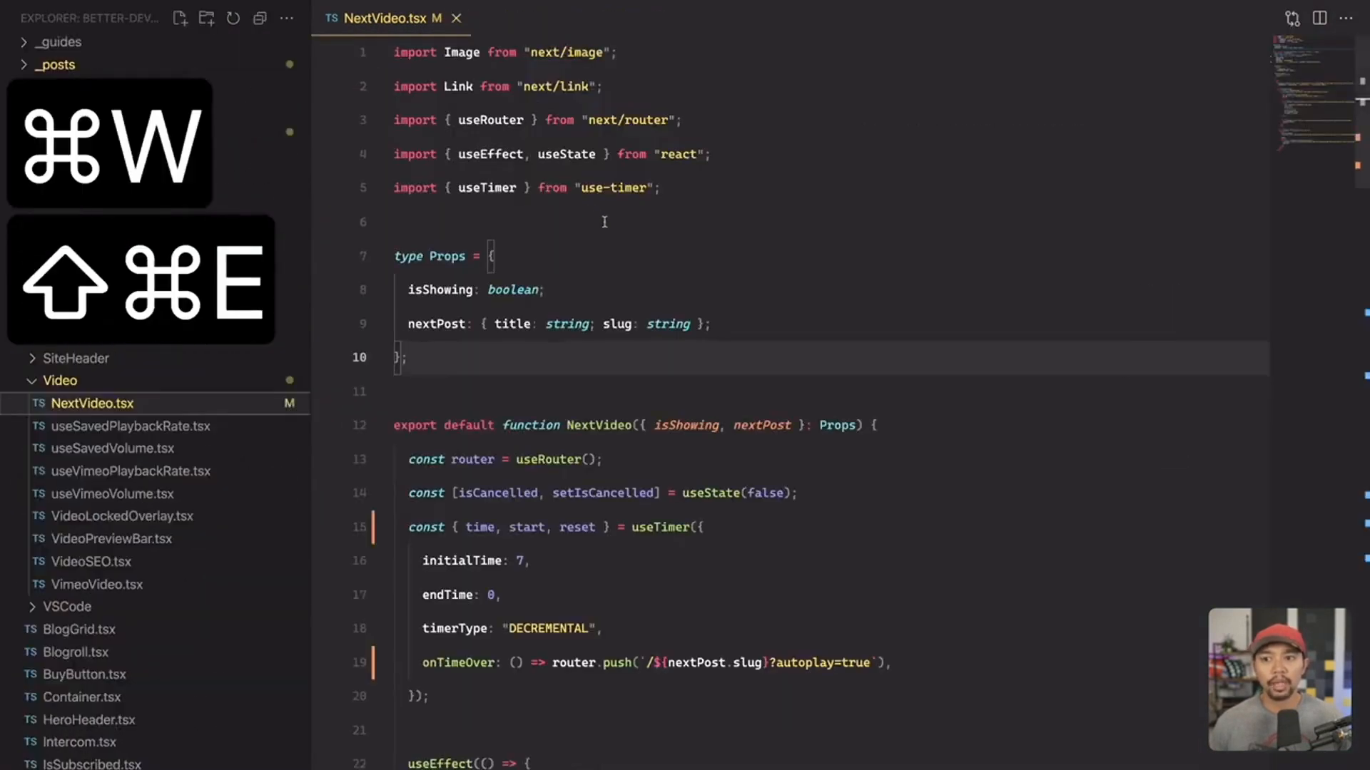
pyautogui.write('mo')
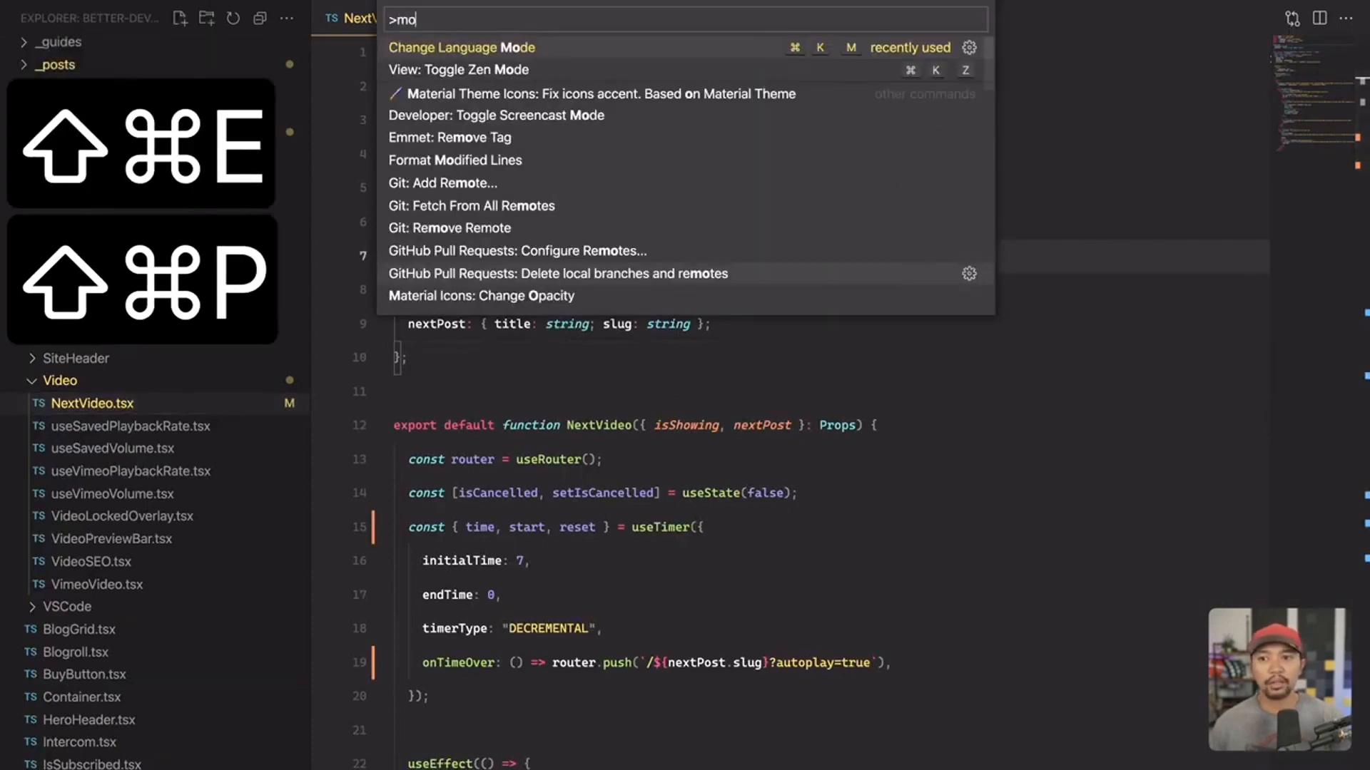
pyautogui.write('monokai pro')
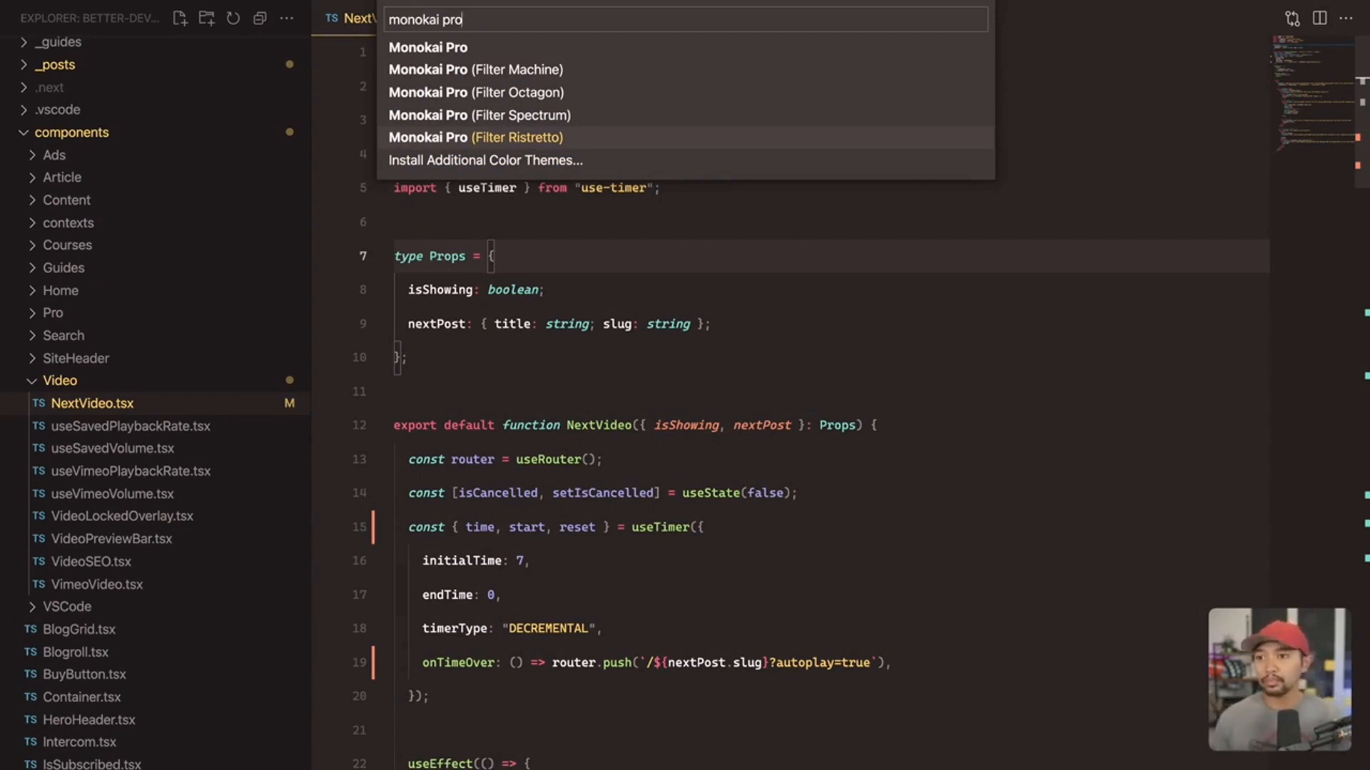
pyautogui.press('cmd+a')
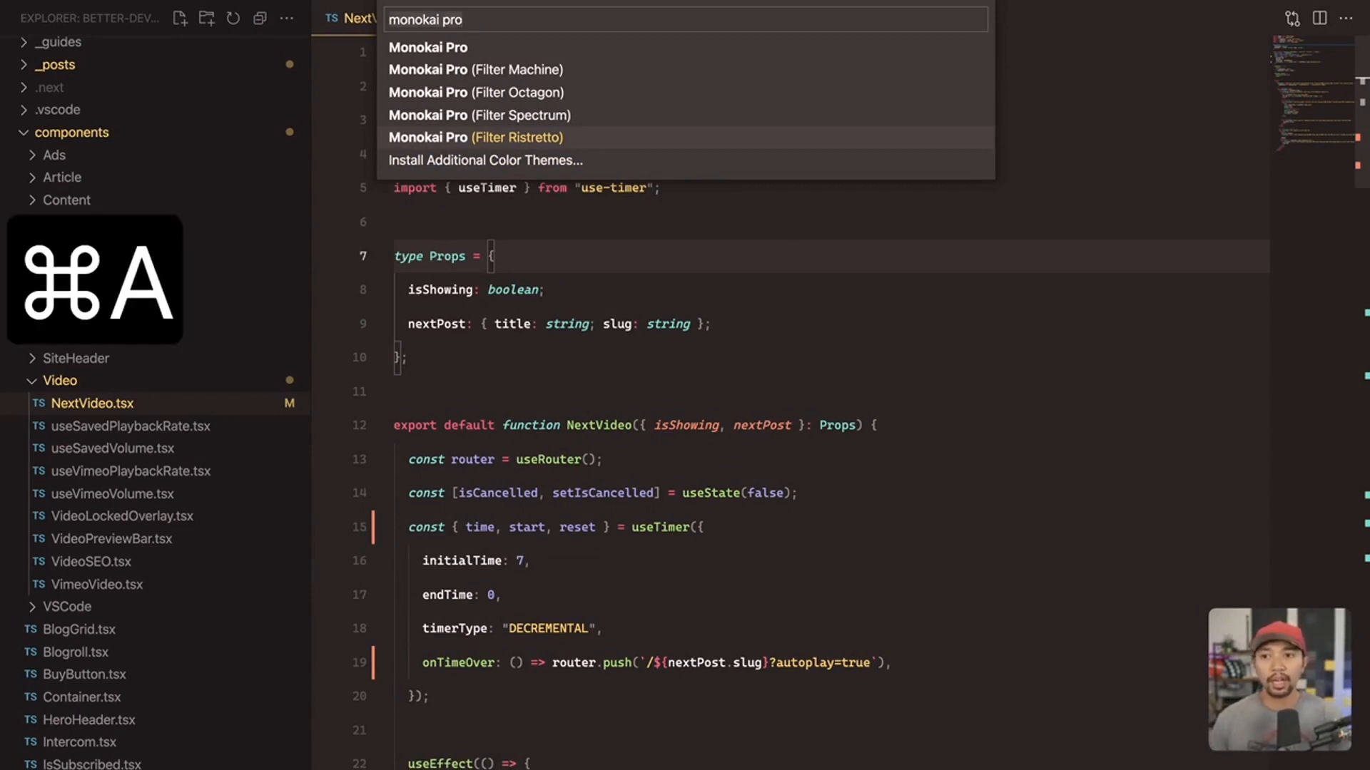
# Step: Preview Shades of Purple, then apply Cobalt2 and scroll through the code
pyautogui.write('shades of')
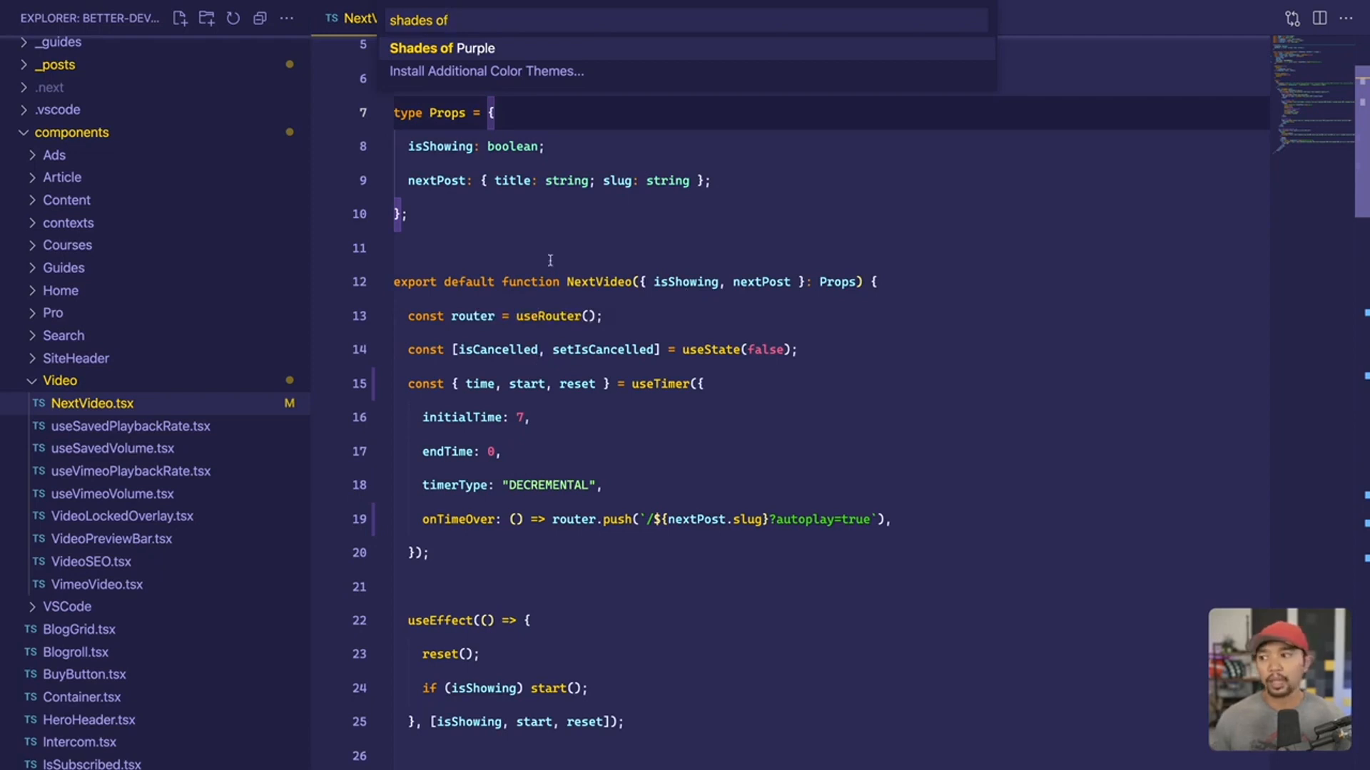
pyautogui.press('cmd+a')
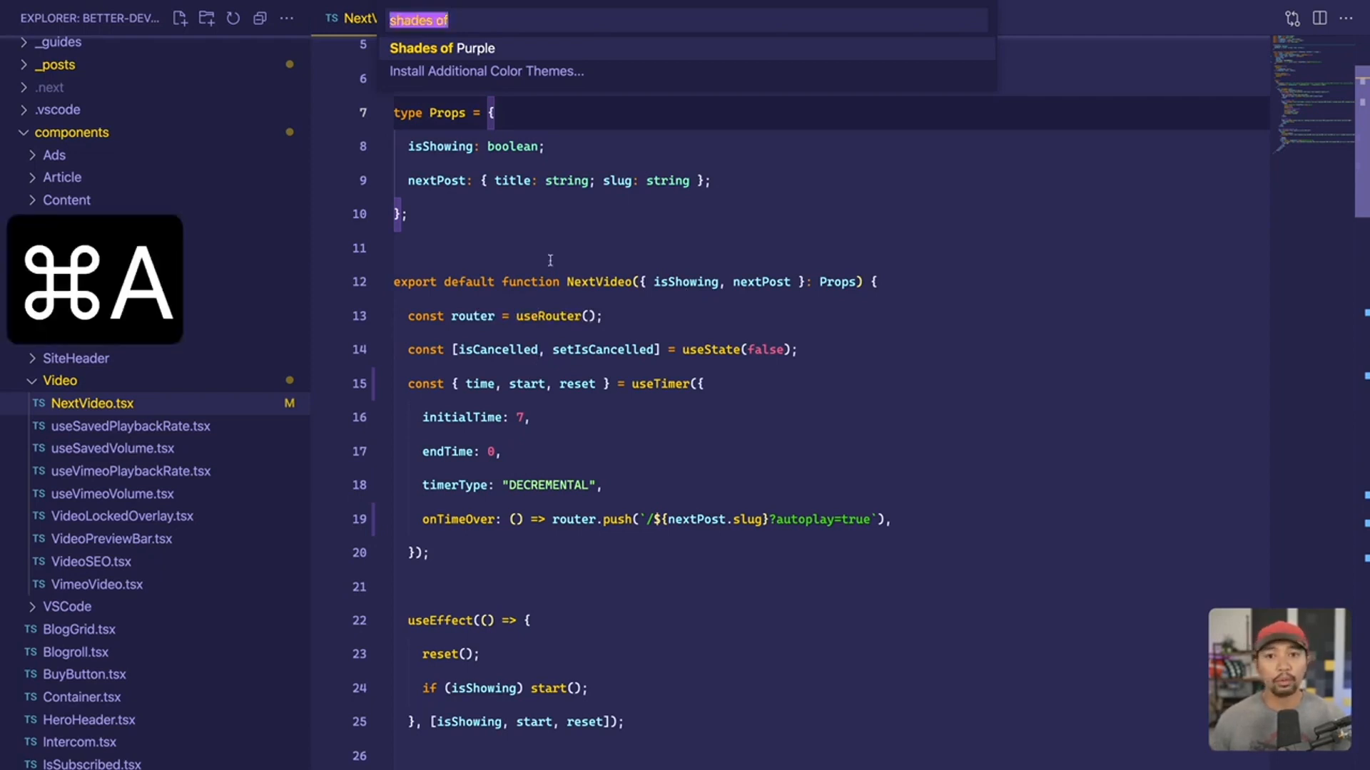
pyautogui.write('cobalt2')
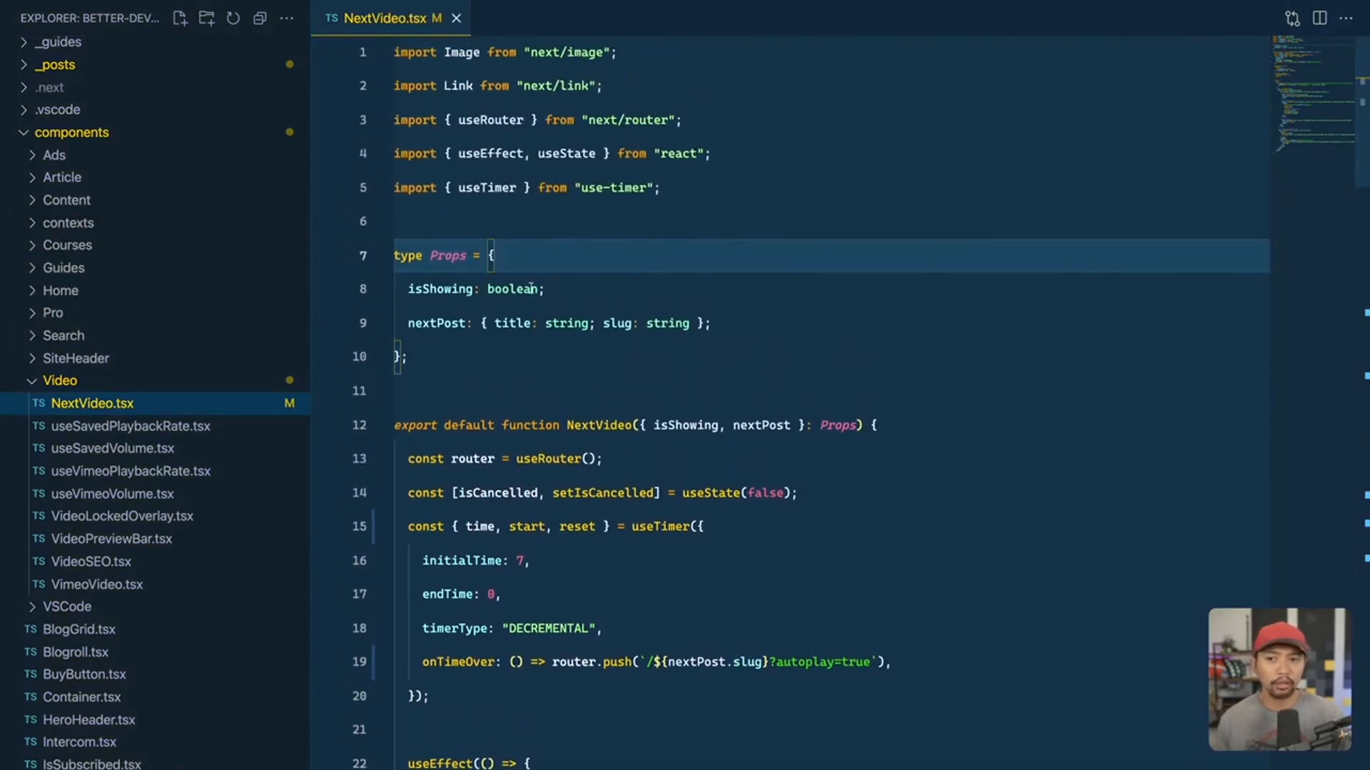
pyautogui.scroll(-3)
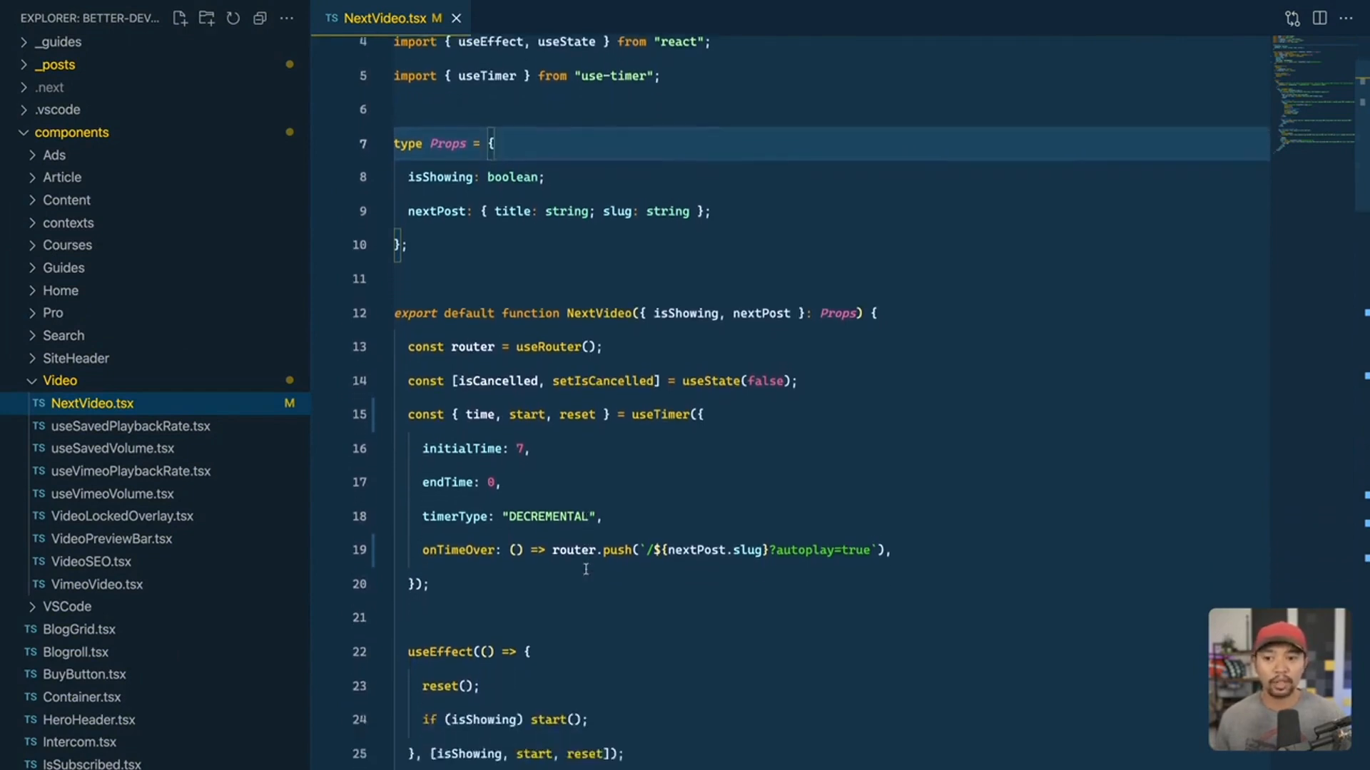
pyautogui.scroll(-3)
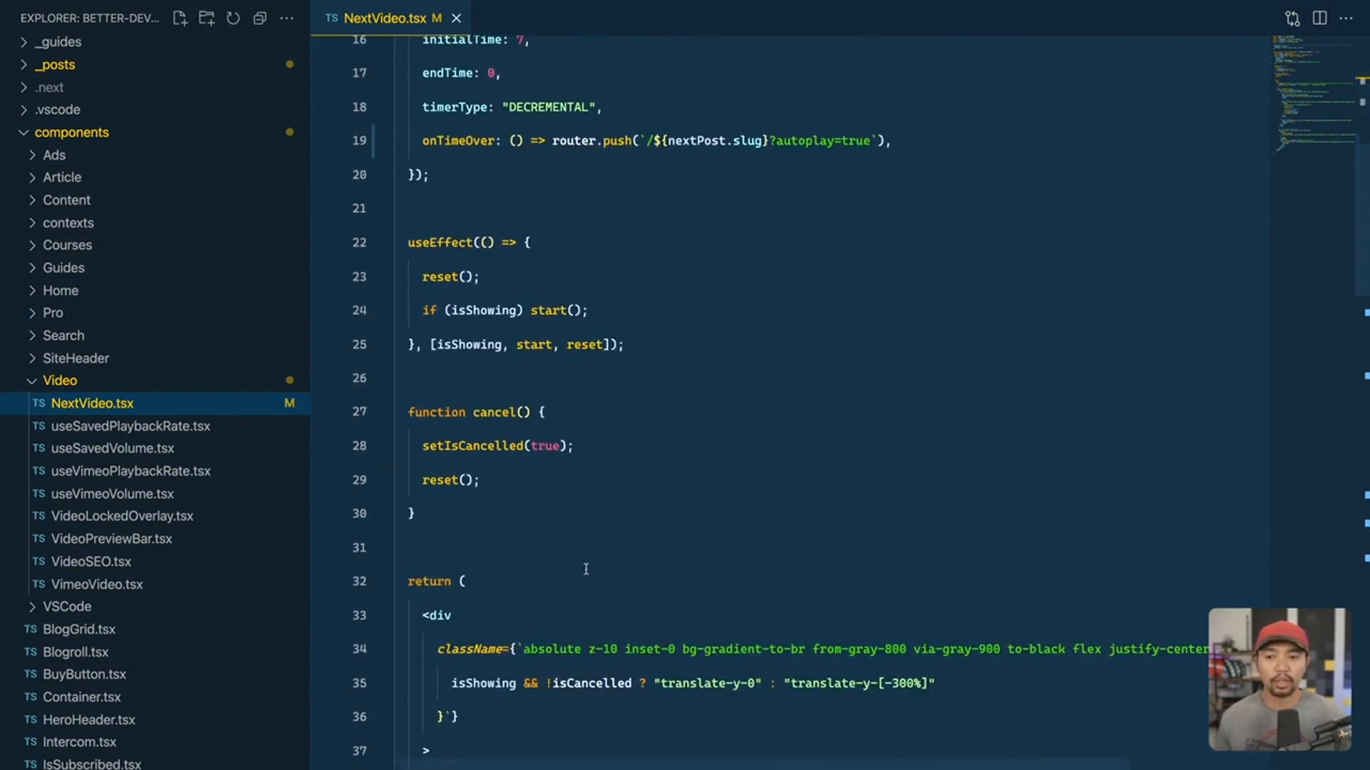
pyautogui.scroll(-3)
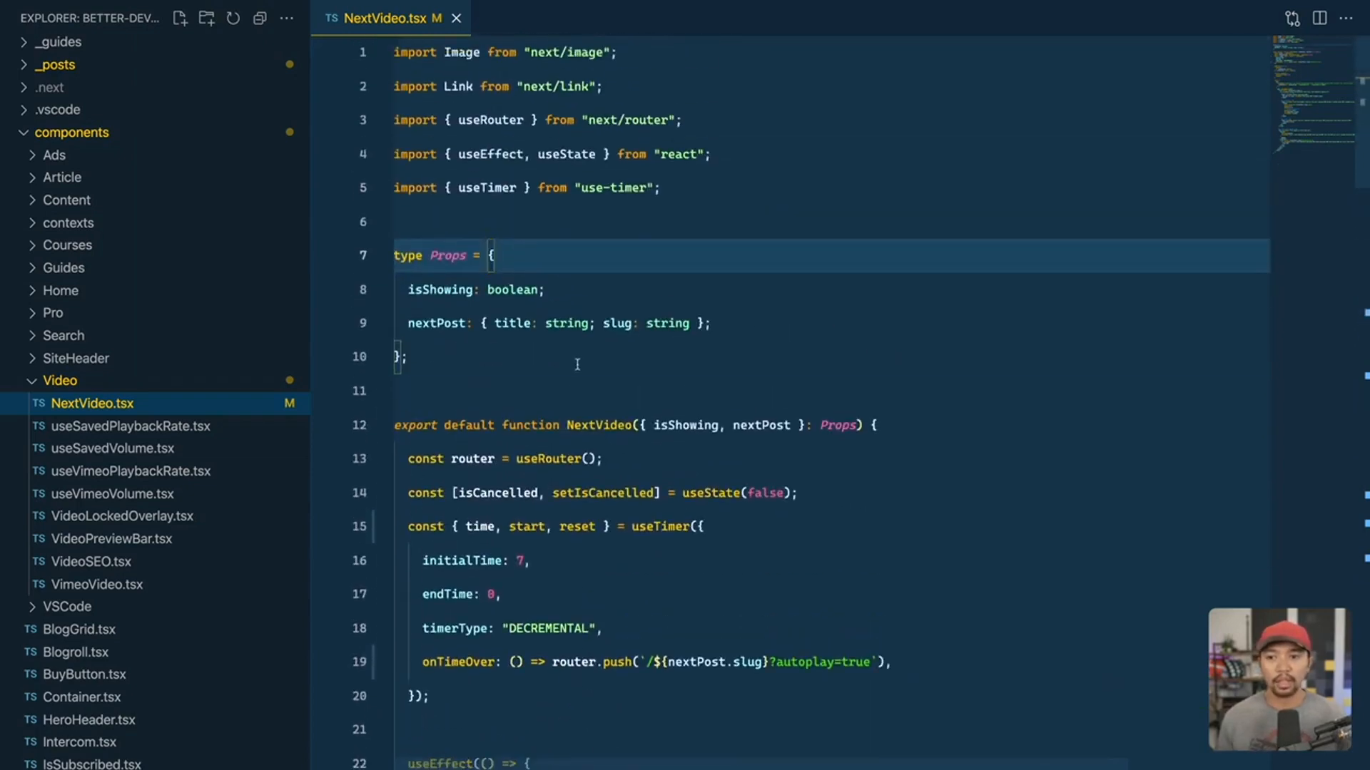
pyautogui.click(577, 357)
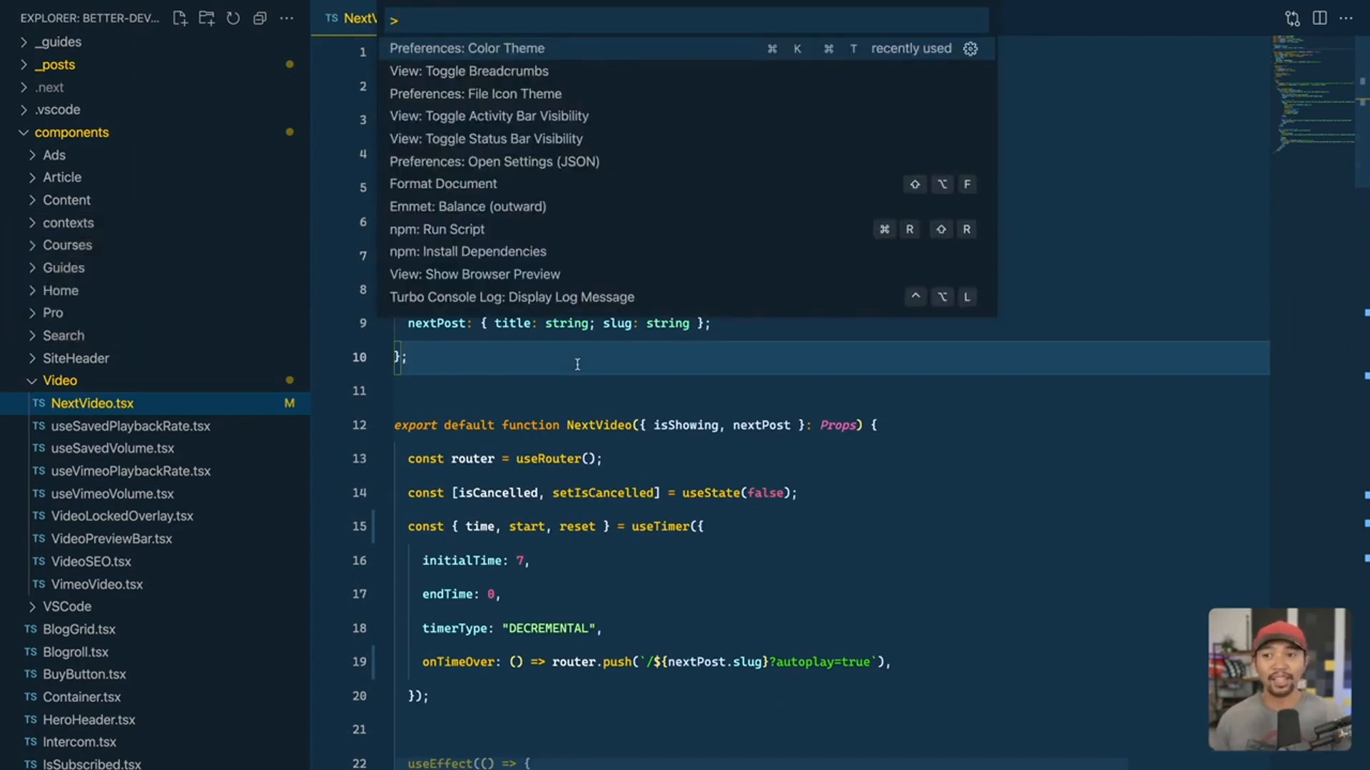
# Step: Filter themes by 'material' and apply the chosen Material Theme variant
pyautogui.write('material')
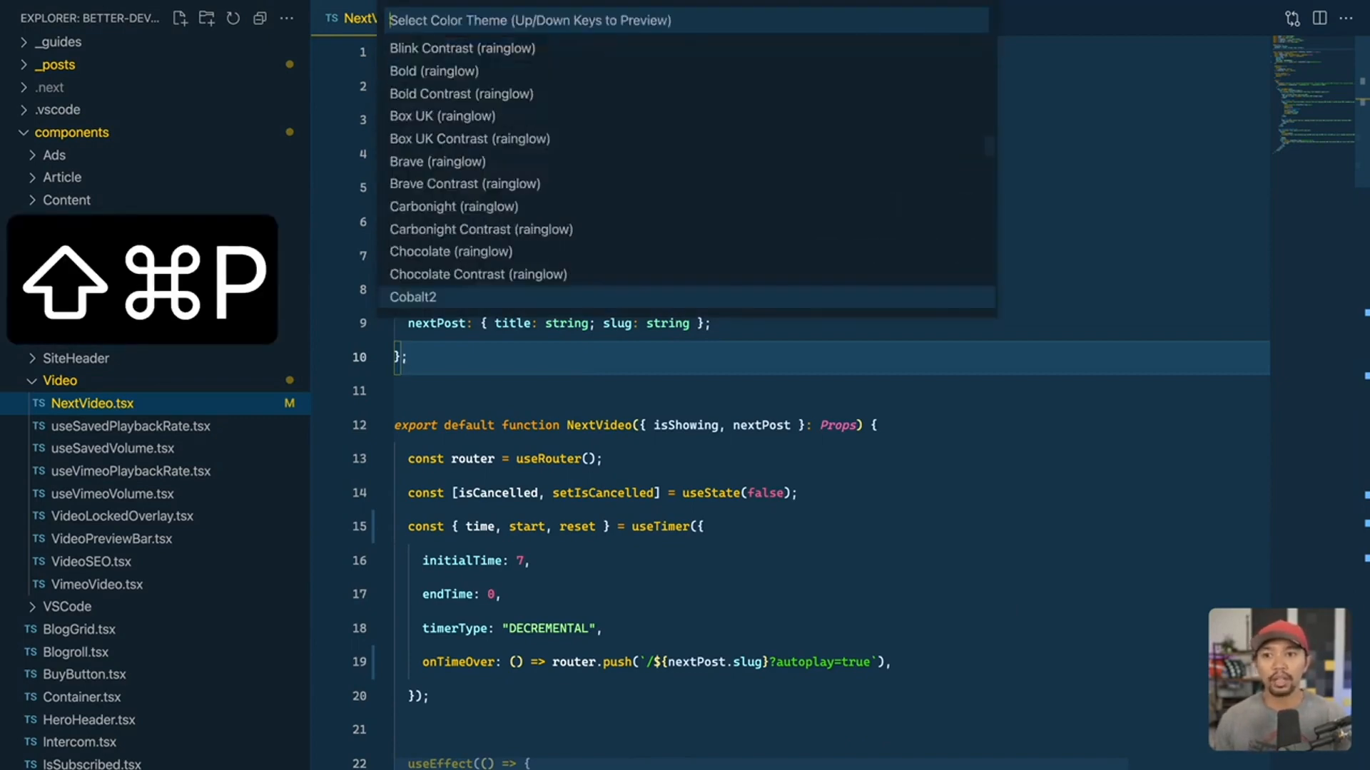
pyautogui.write('material')
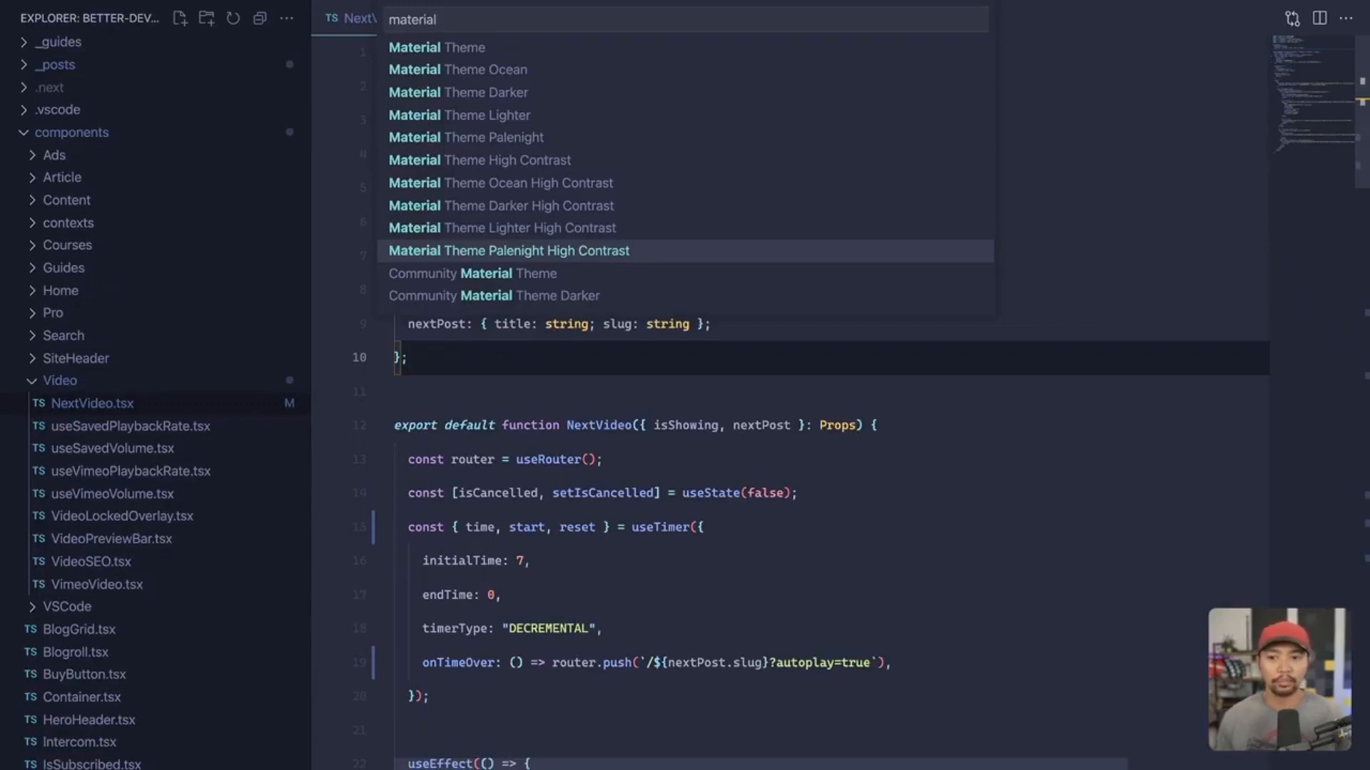
pyautogui.moveTo(549, 459)
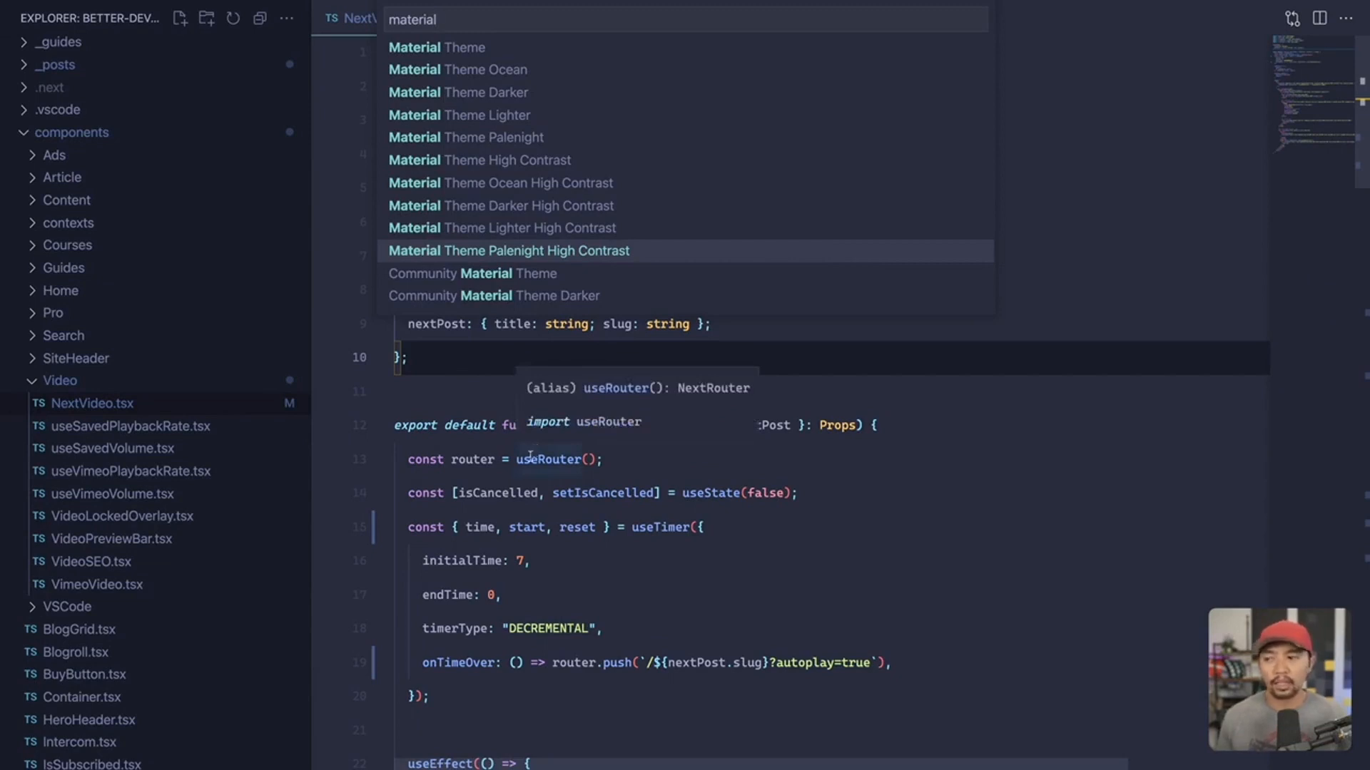
pyautogui.press('Escape')
pyautogui.write('p')
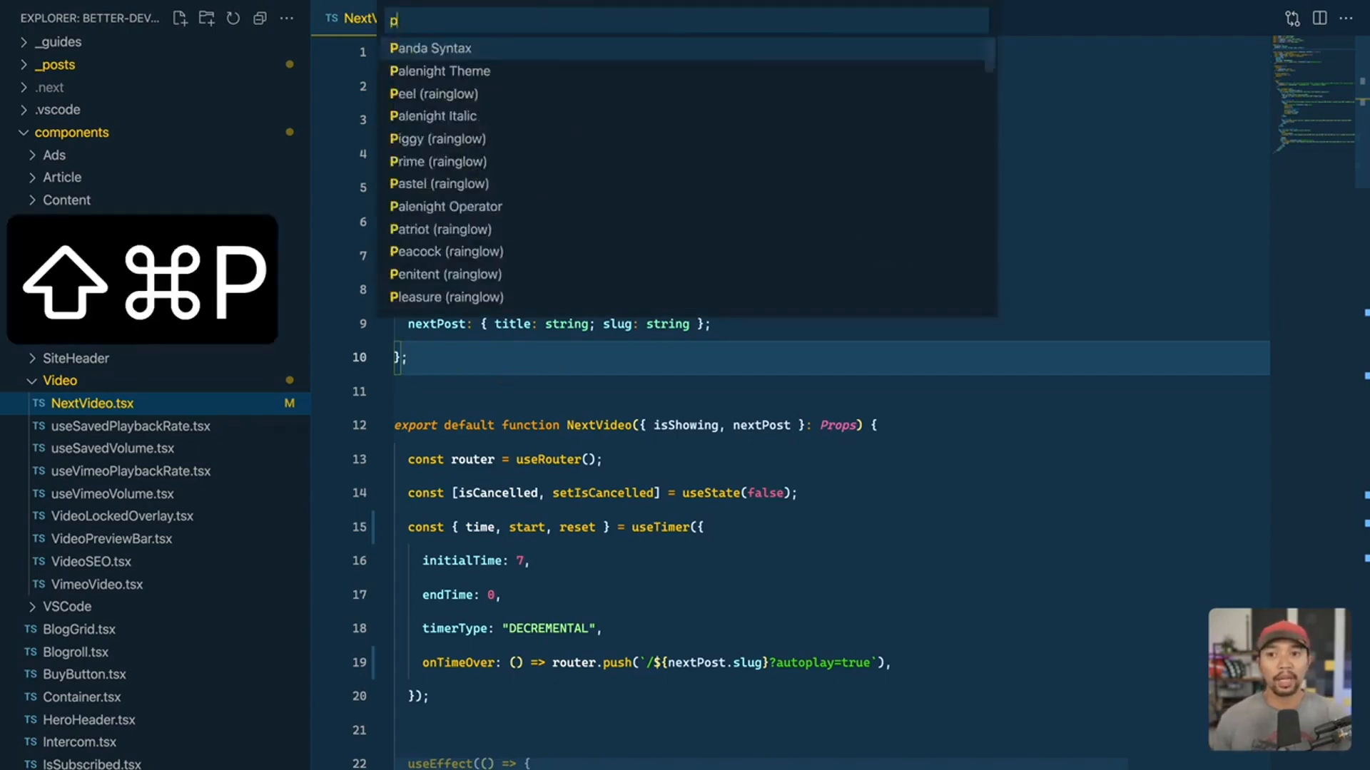
# Step: Apply the Palenight Theme, try a 'synth' search, and scroll through the code
pyautogui.write('alenight')
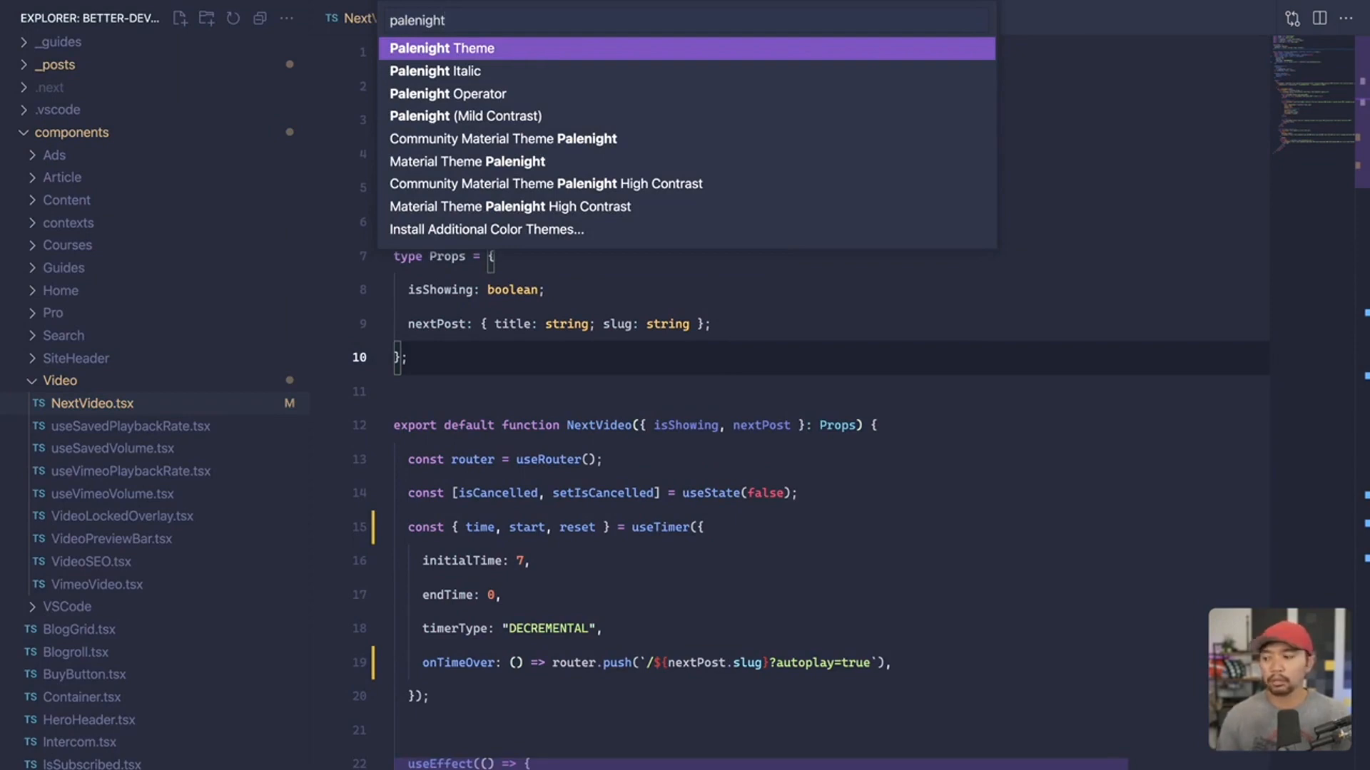
pyautogui.write('synth')
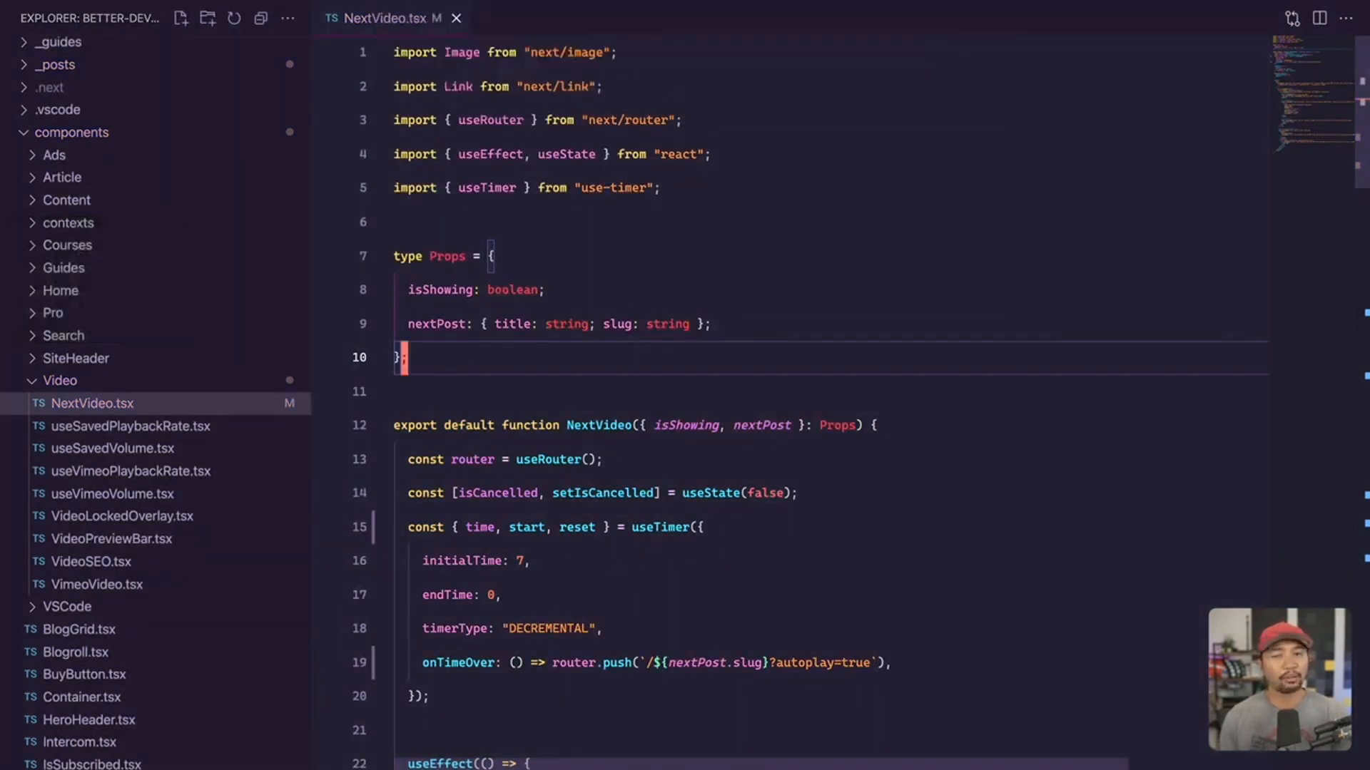
pyautogui.moveTo(599, 425)
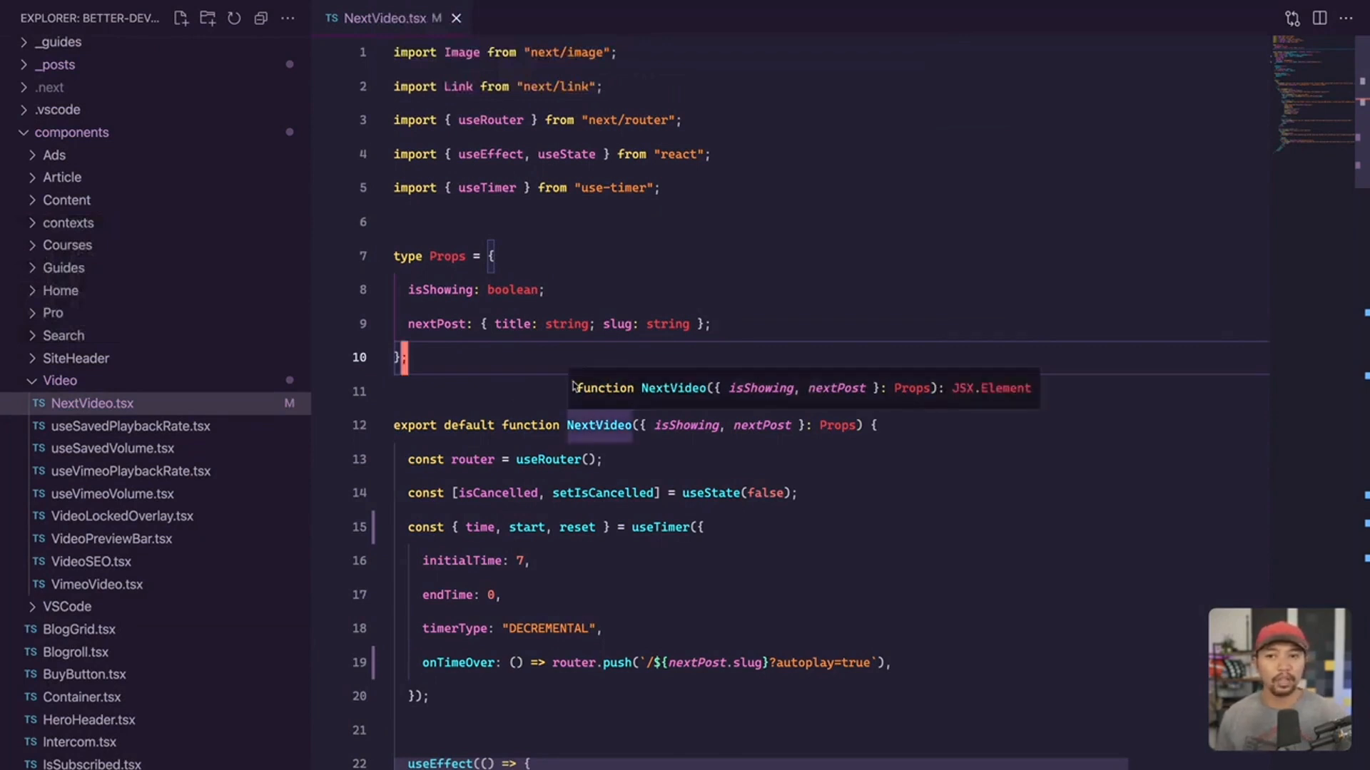
pyautogui.scroll(-3)
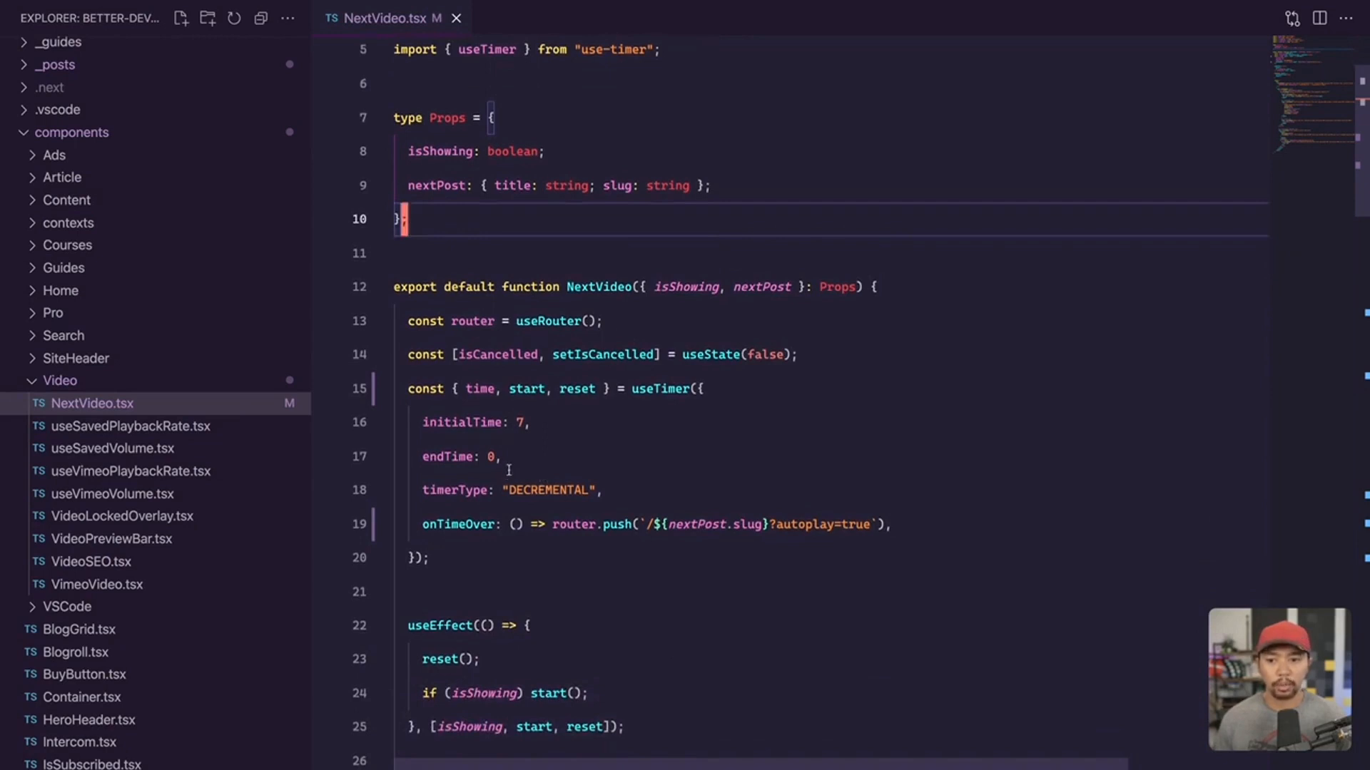
pyautogui.moveTo(599, 286)
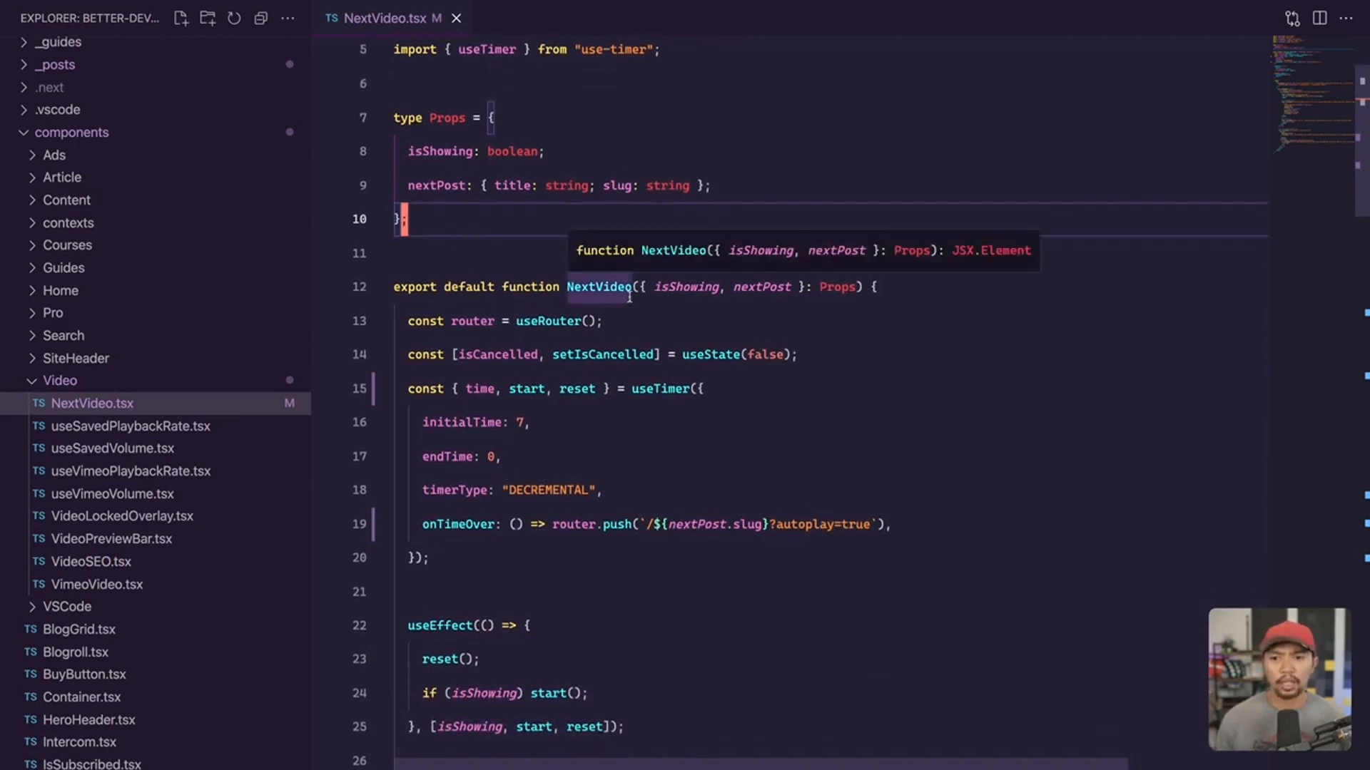
pyautogui.moveTo(623, 316)
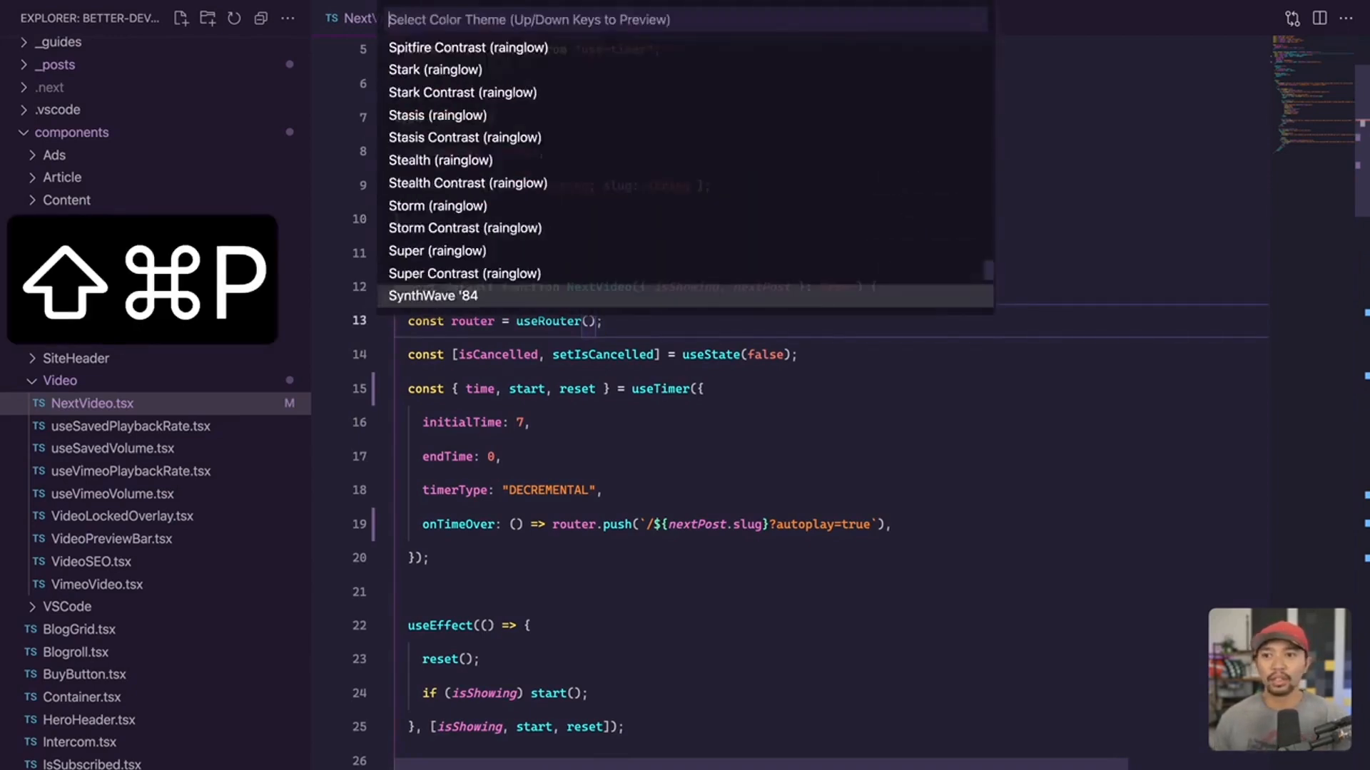
# Step: Apply the chosen dark theme, scroll NextVideo.tsx, and select a className word
pyautogui.press('Escape')
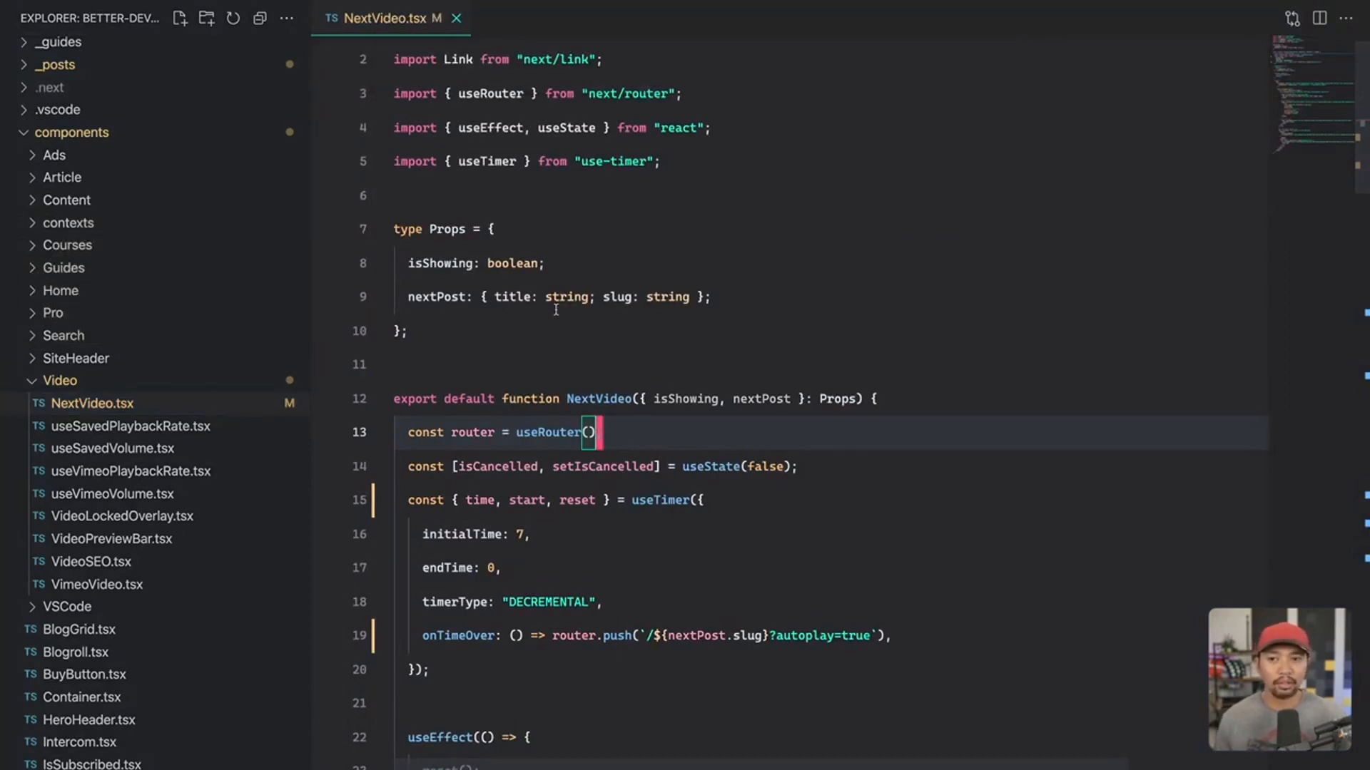
pyautogui.scroll(-3)
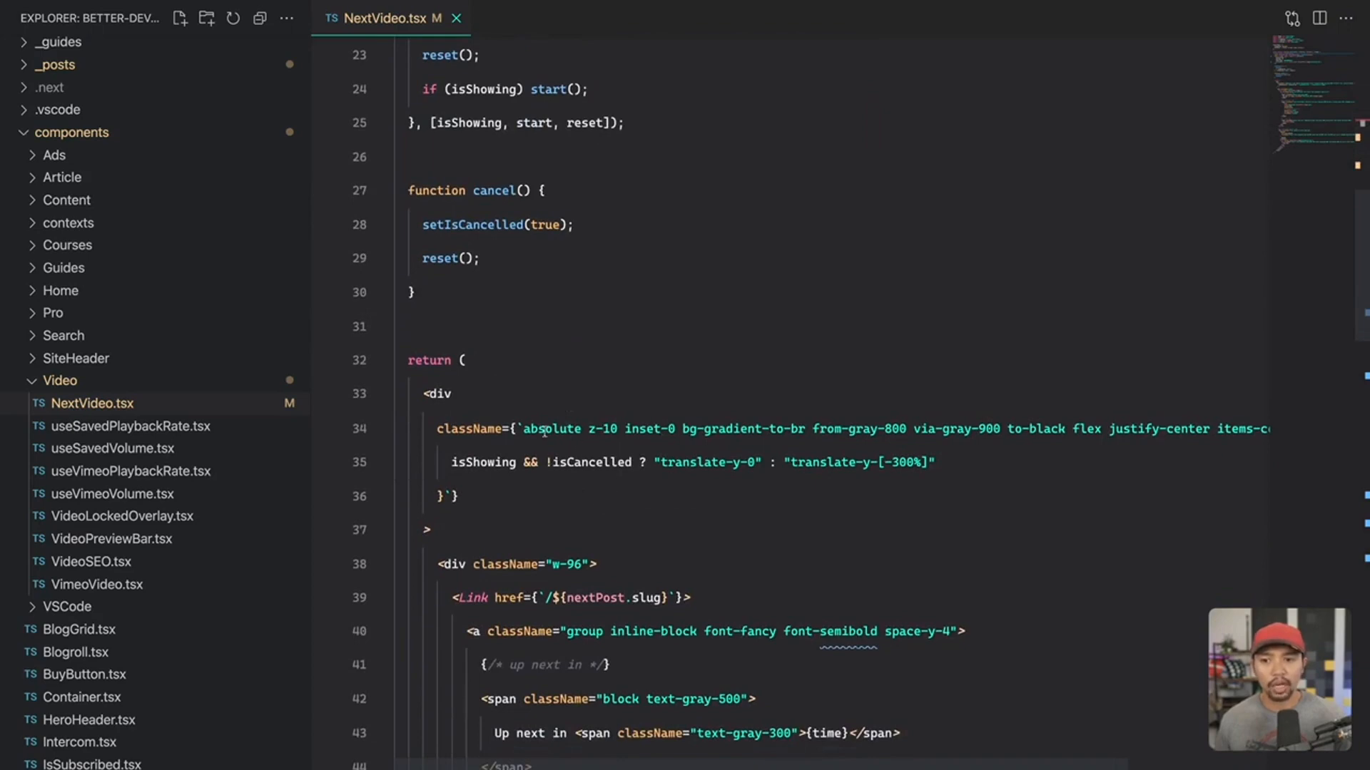
pyautogui.doubleClick(859, 462)
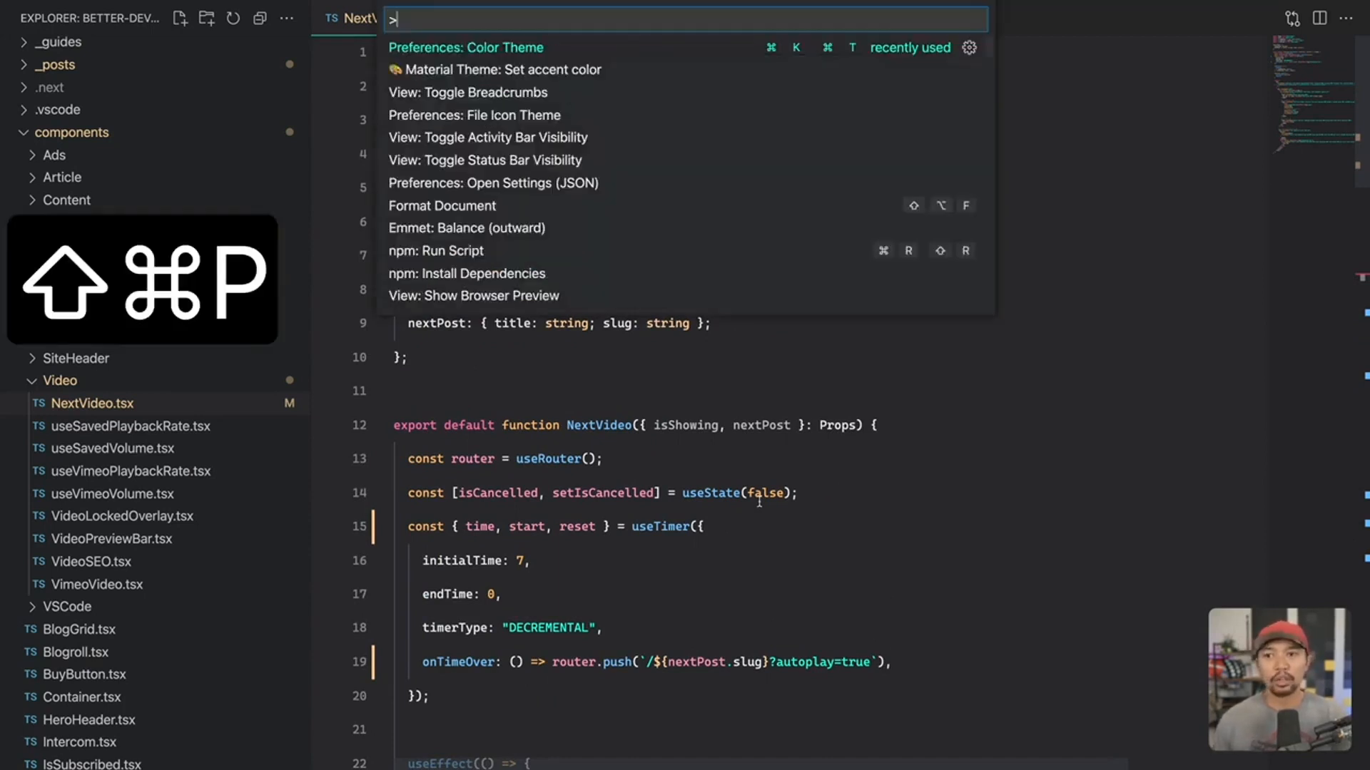
# Step: Replace the 'tokyo' search with 'rainglow' and arrow through variants to Banner Light
pyautogui.write('tokyo')
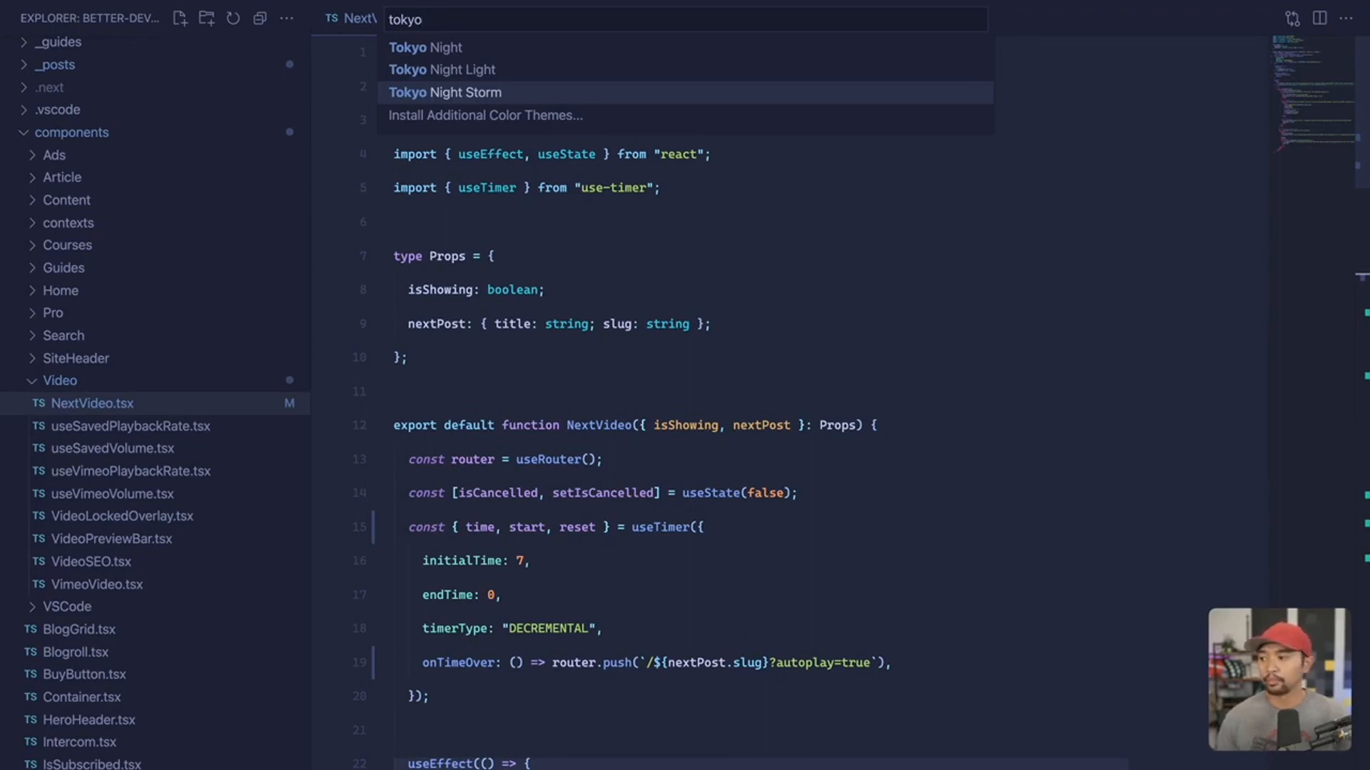
pyautogui.press('cmd+a')
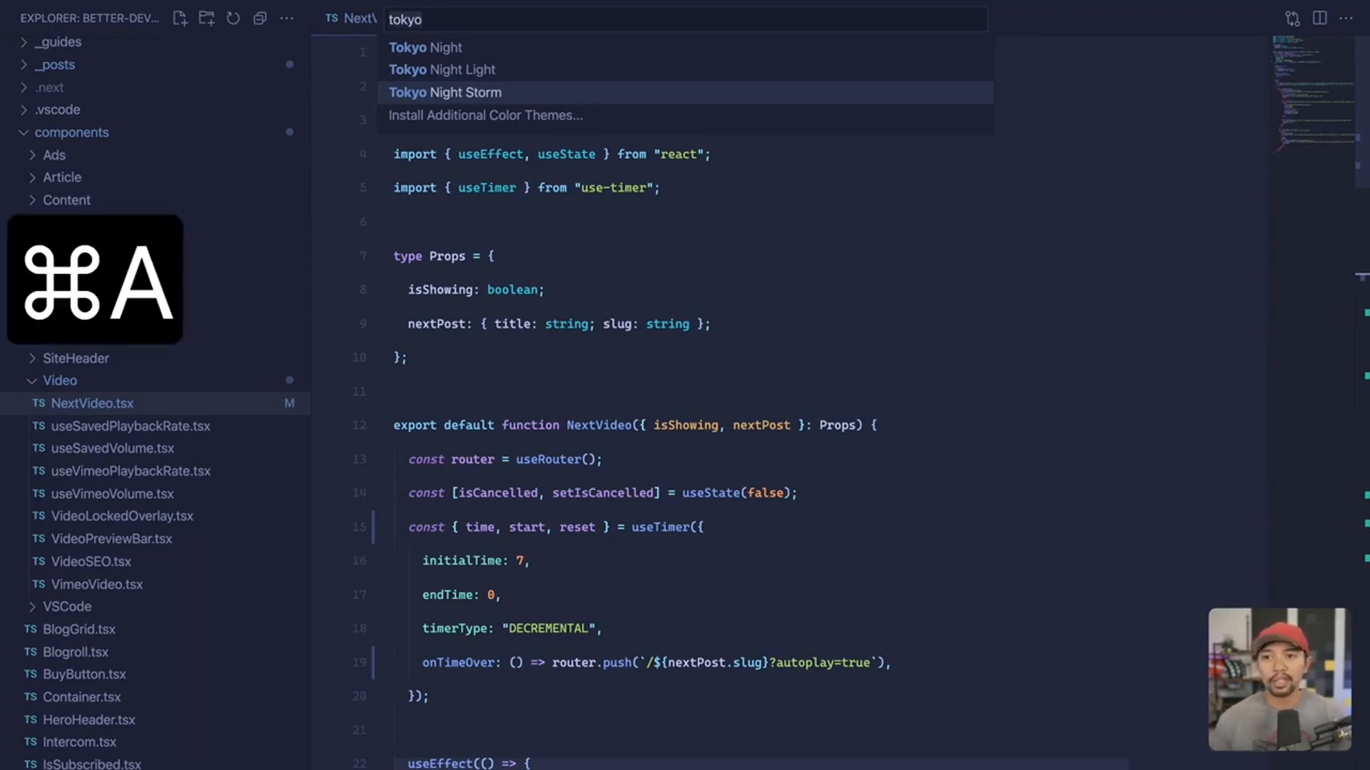
pyautogui.write('rainglow')
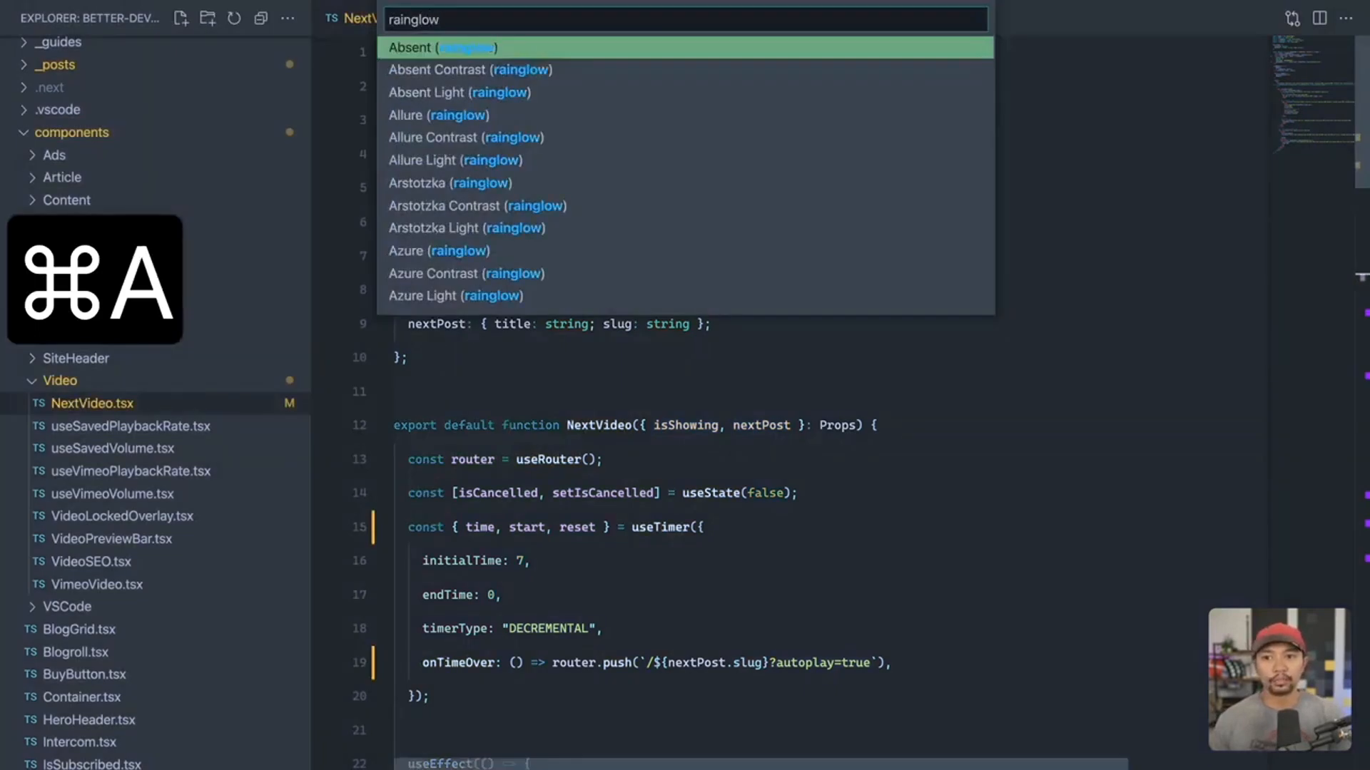
pyautogui.press('Down')
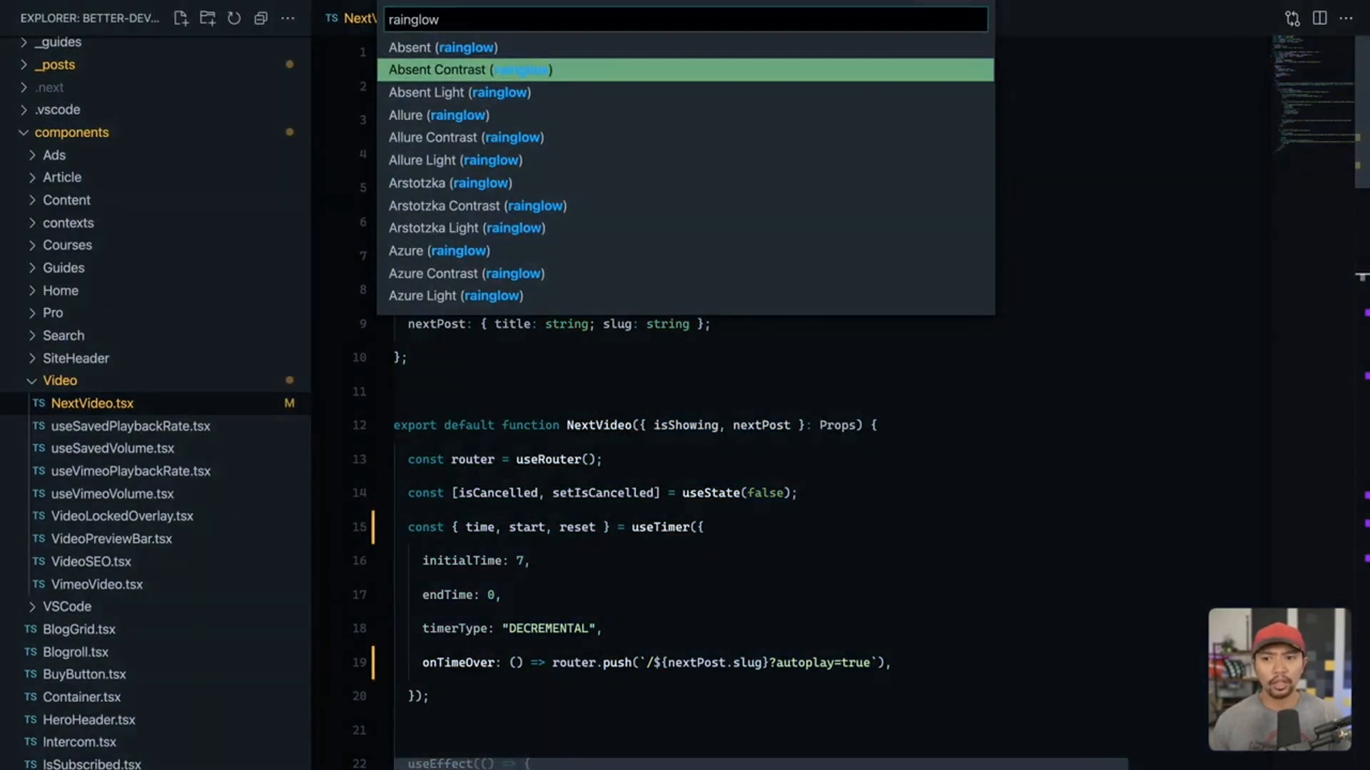
pyautogui.scroll(-3)
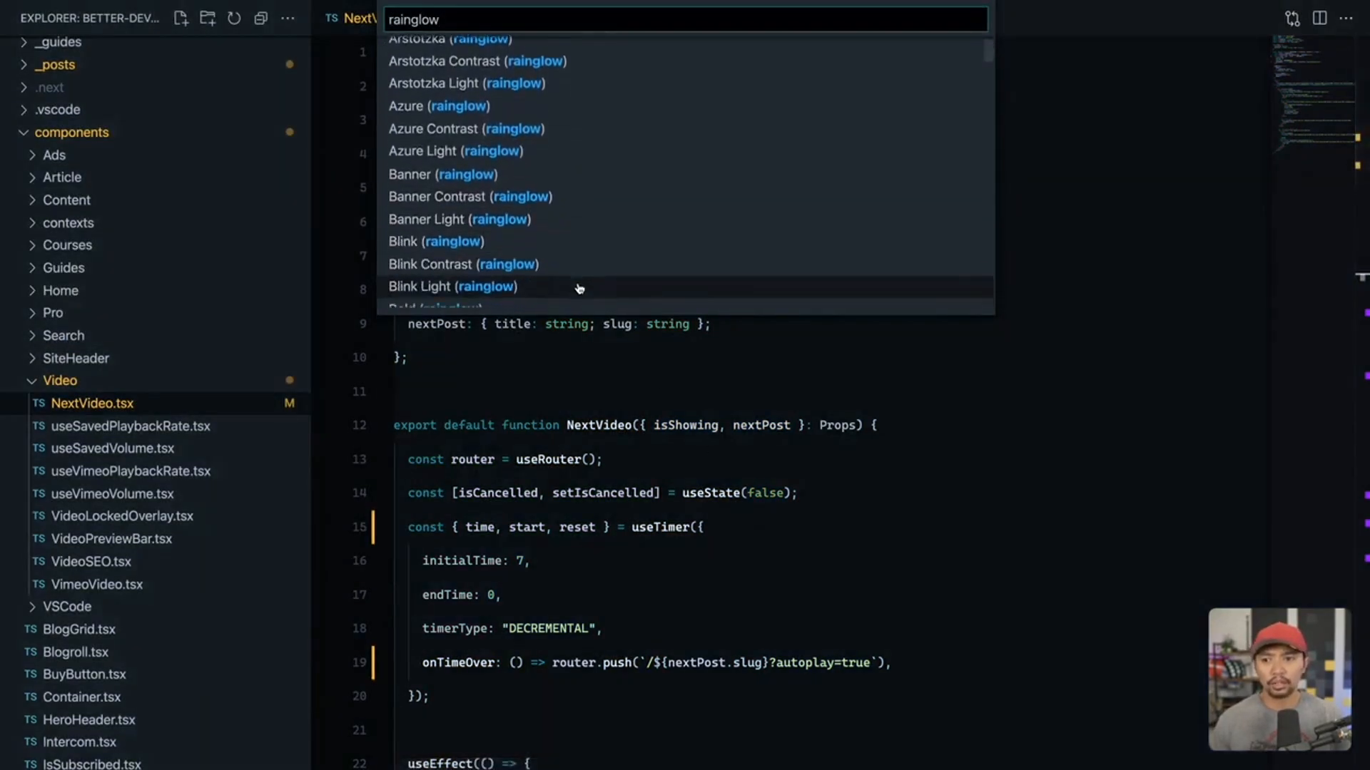
pyautogui.scroll(-3)
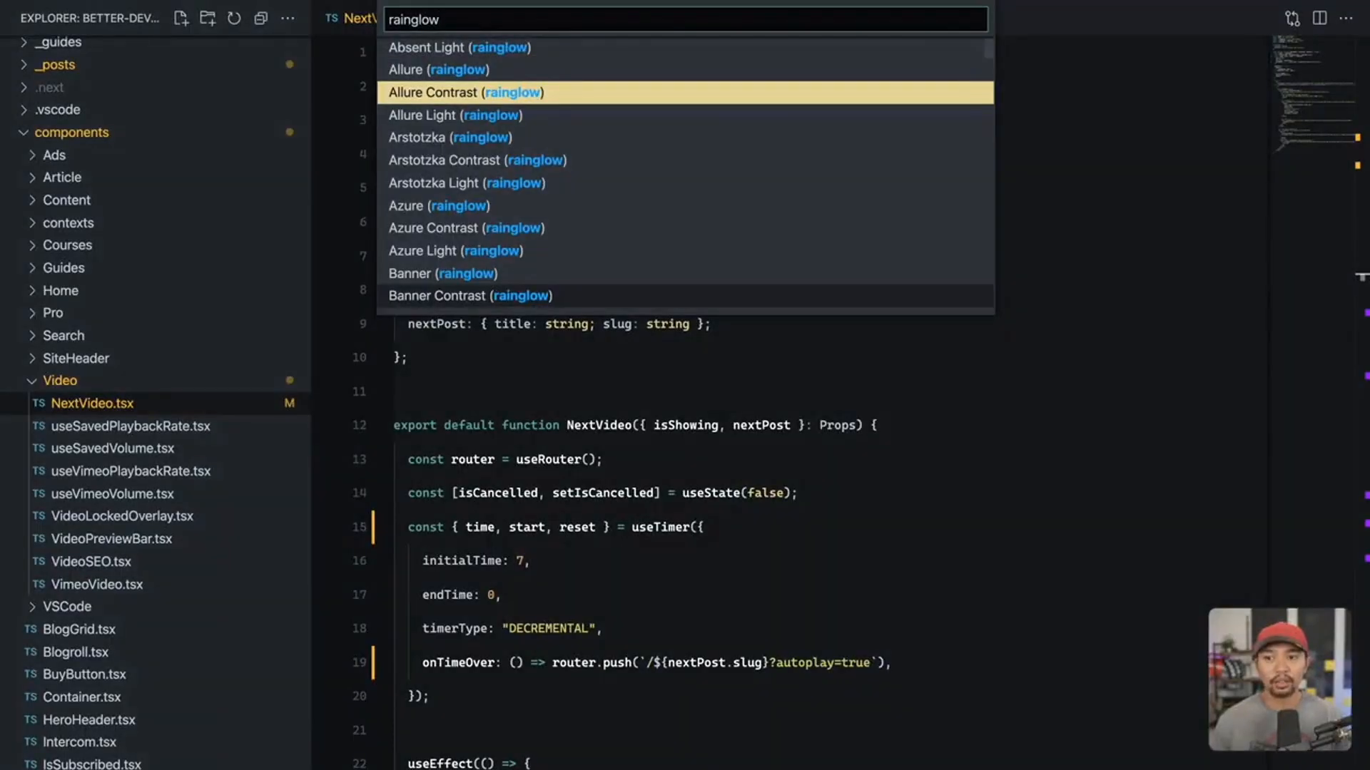
pyautogui.press('down')
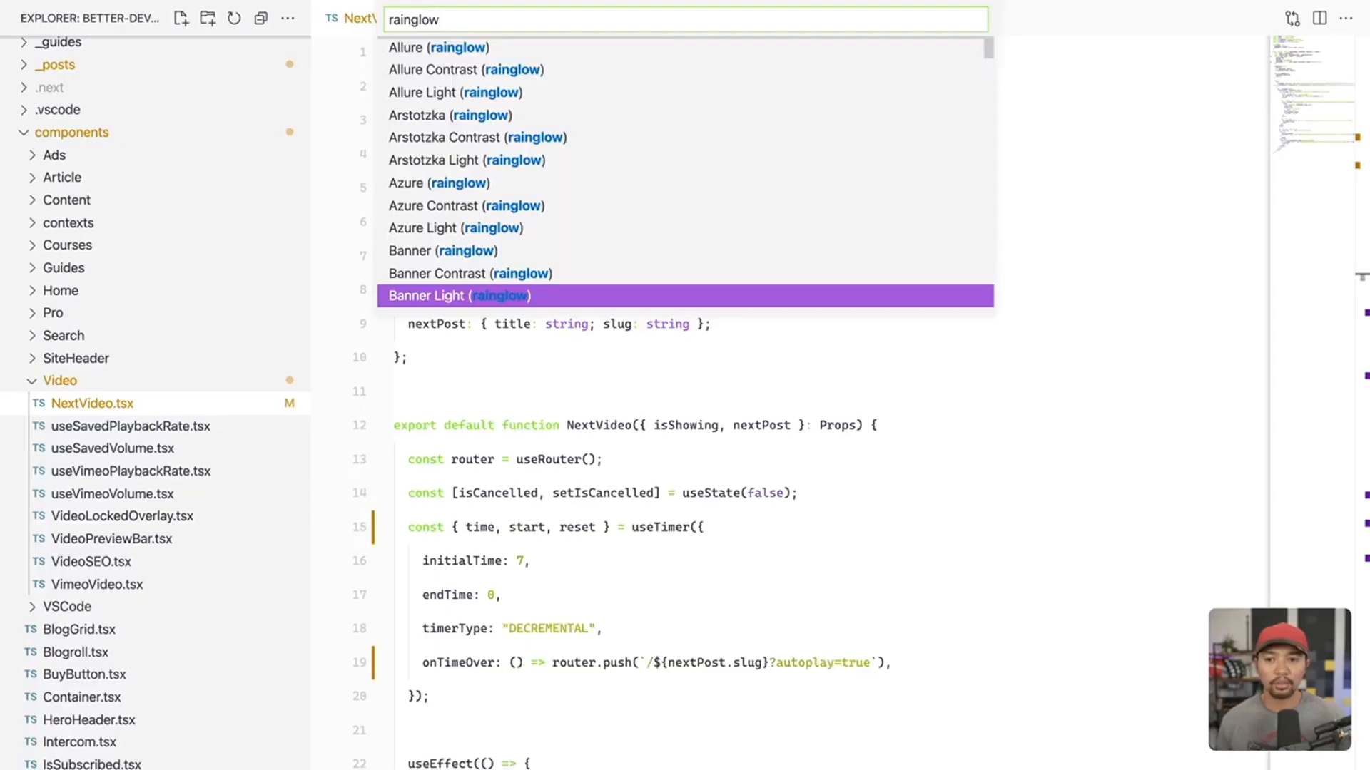
# Step: Scroll through NextVideo.tsx under the dark theme, then bring up the Command Palette
pyautogui.scroll(-3)
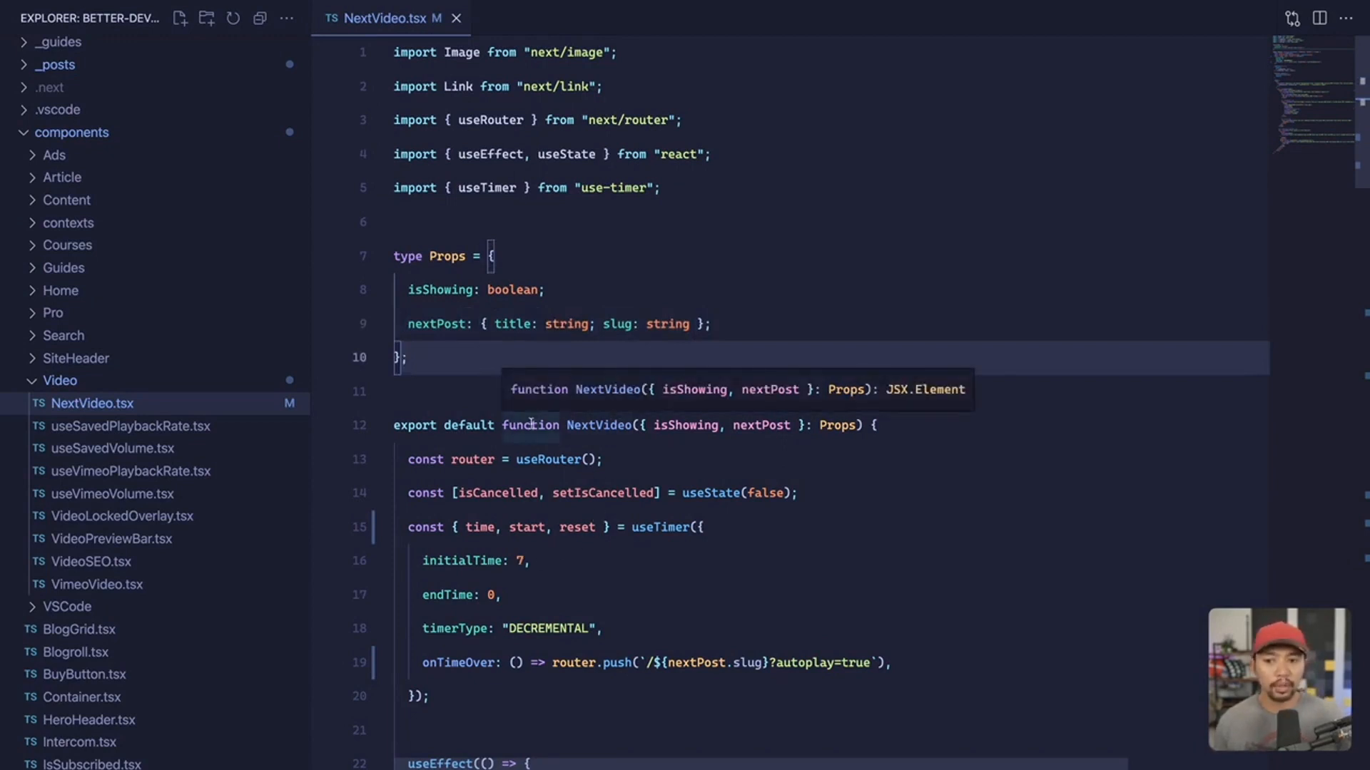
pyautogui.moveTo(510, 339)
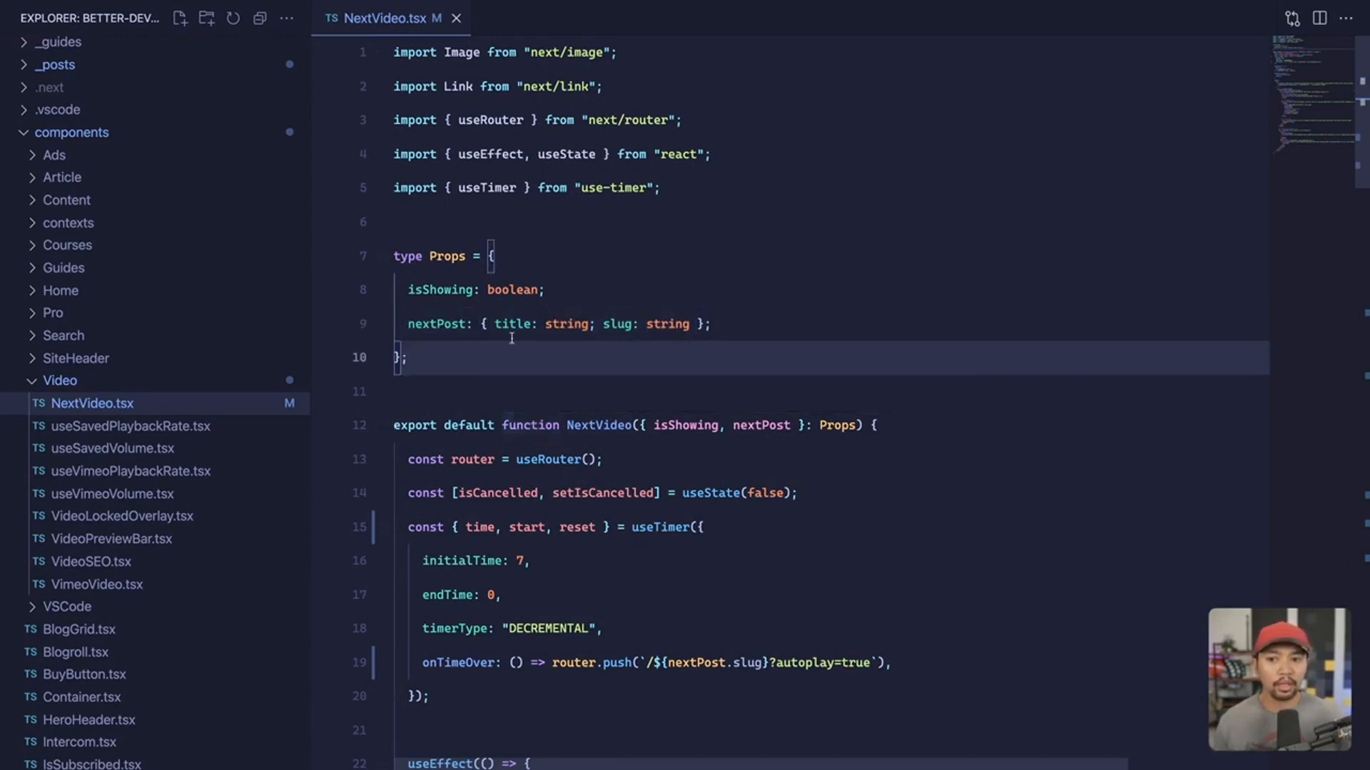
pyautogui.scroll(-3)
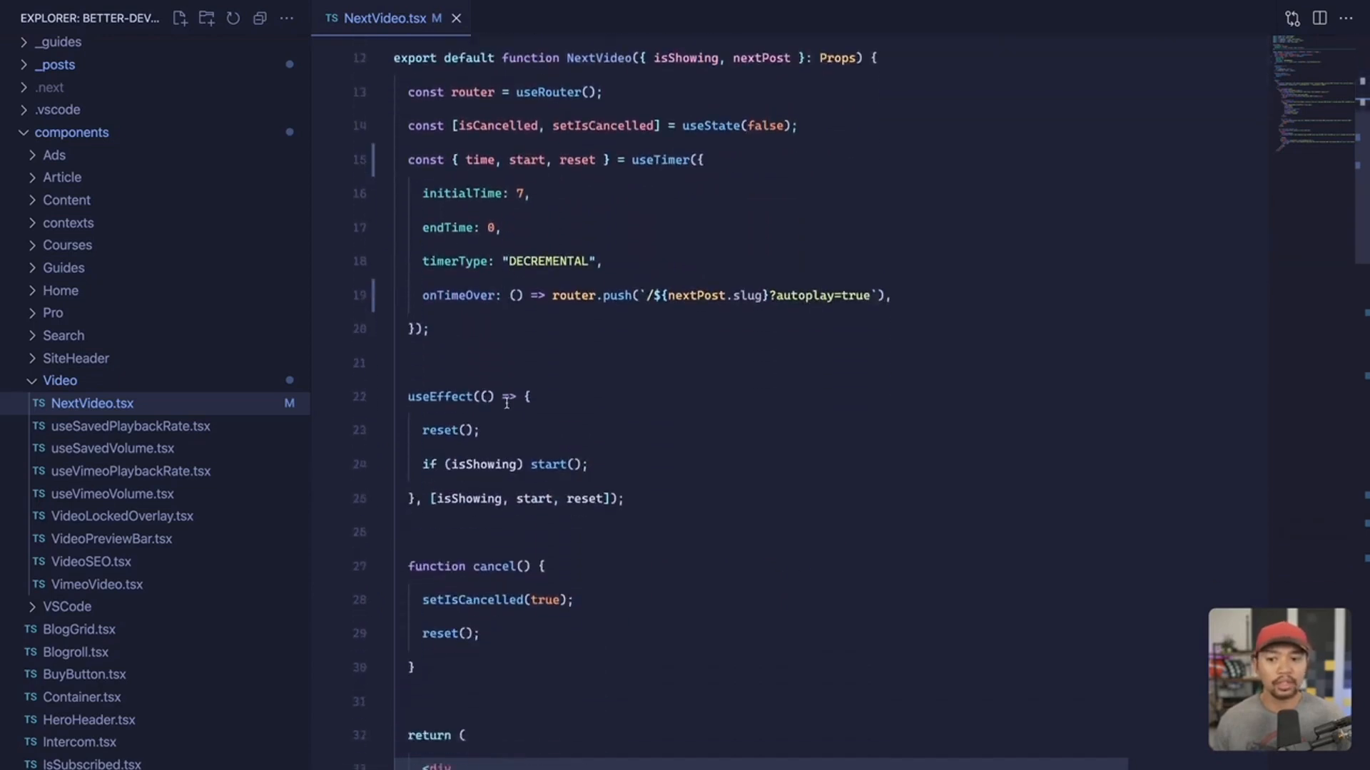
pyautogui.scroll(-3)
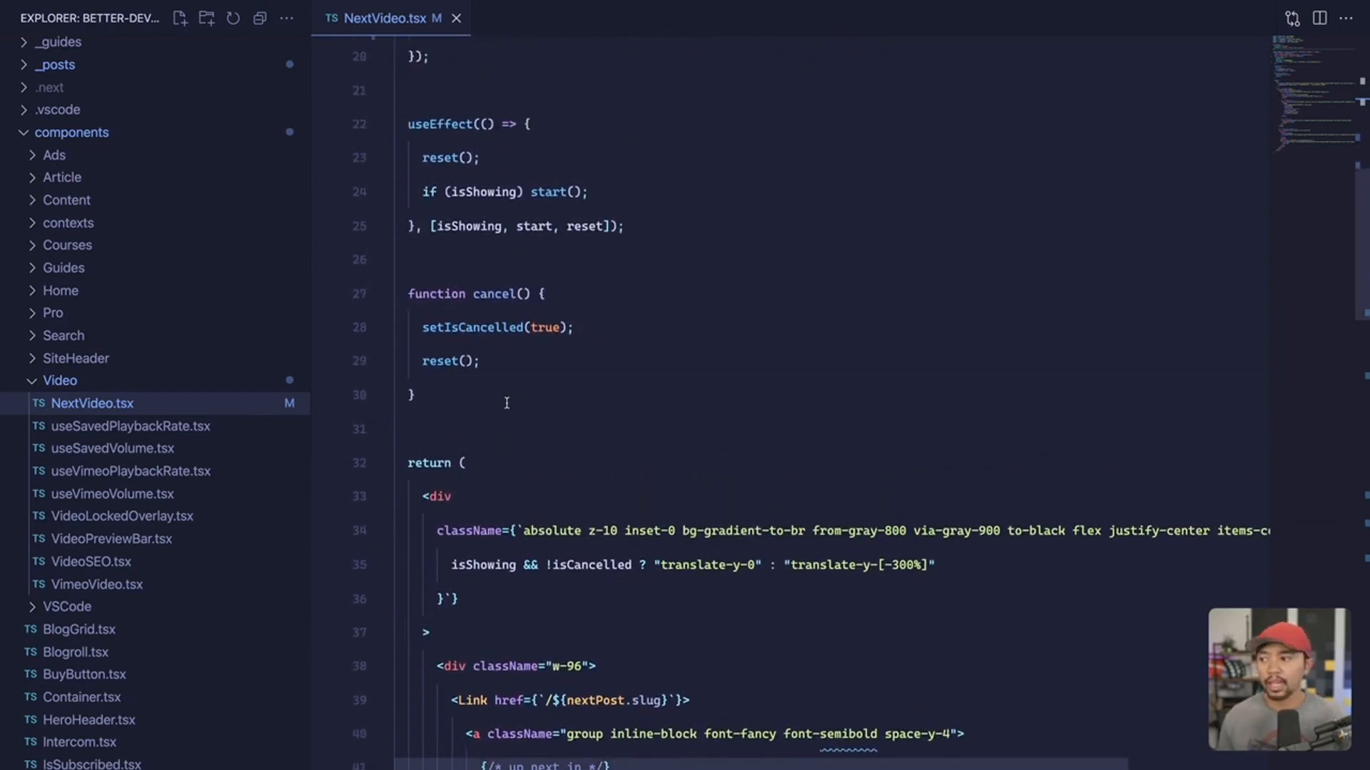
pyautogui.press('shift+cmd+p')
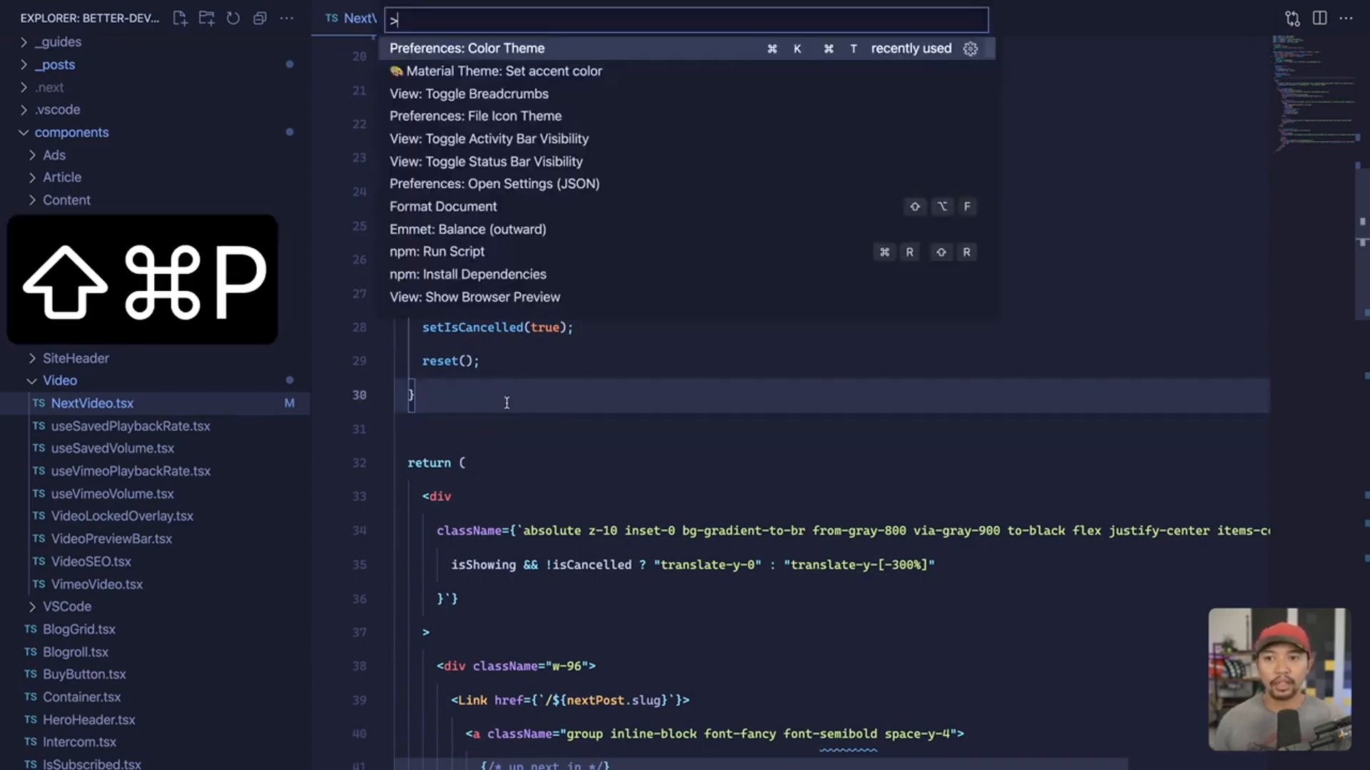
# Step: Preview the Horizon color themes, then switch to a Bearded dark theme
pyautogui.click(465, 47)
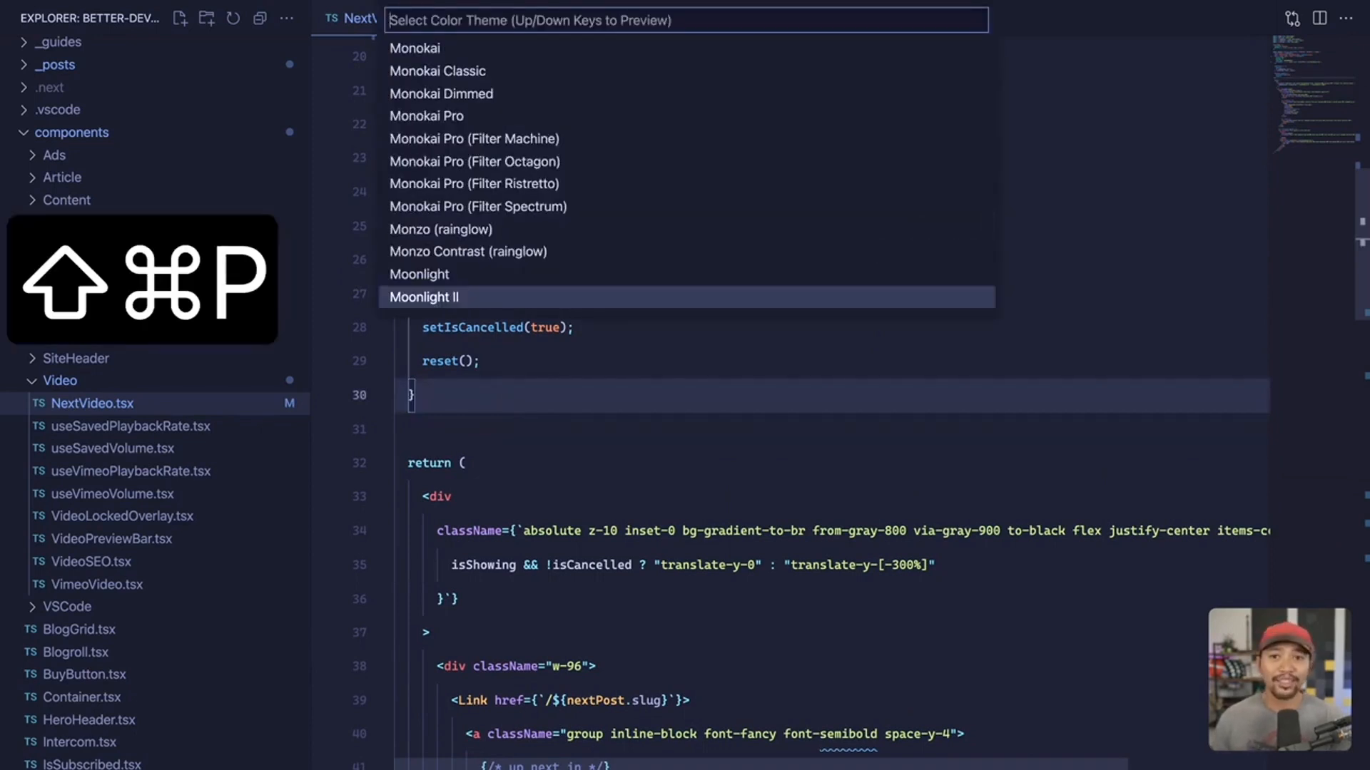
pyautogui.write('horizon')
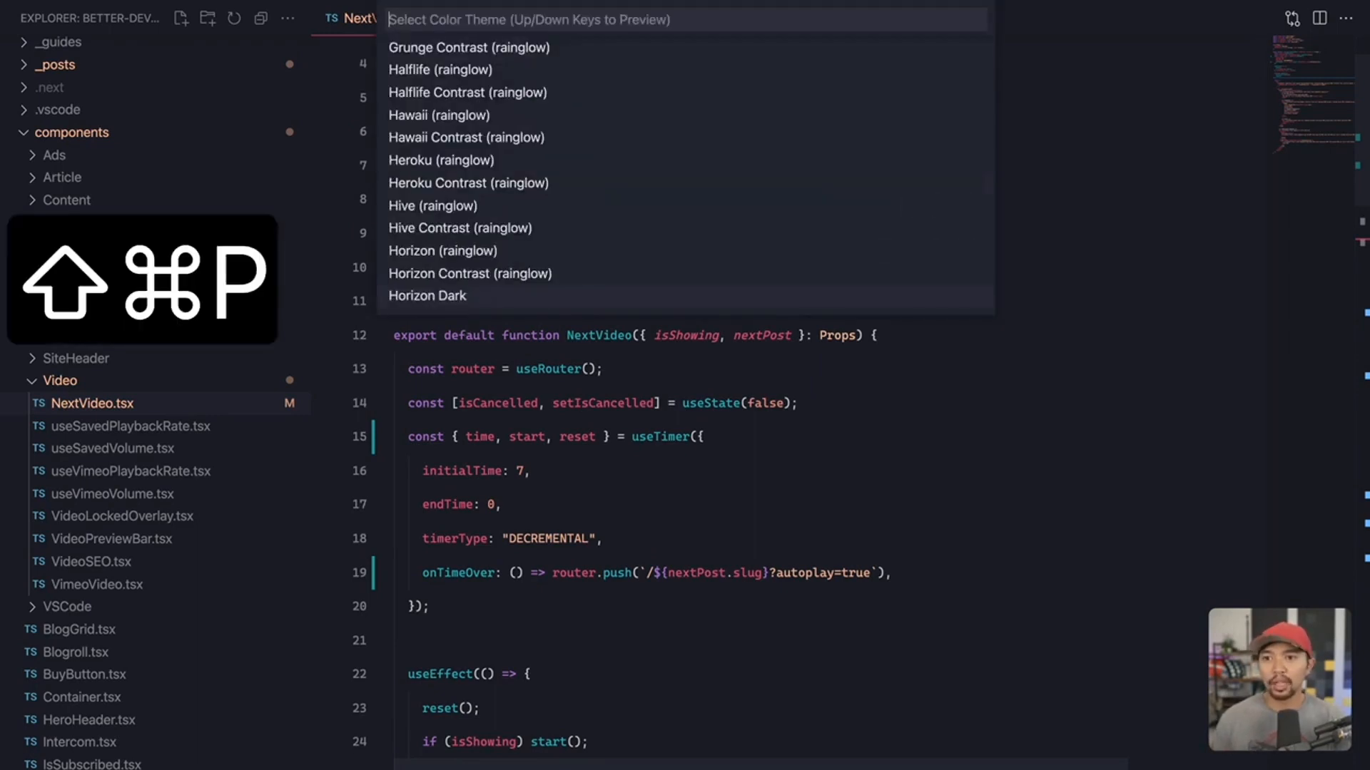
pyautogui.write('bearded')
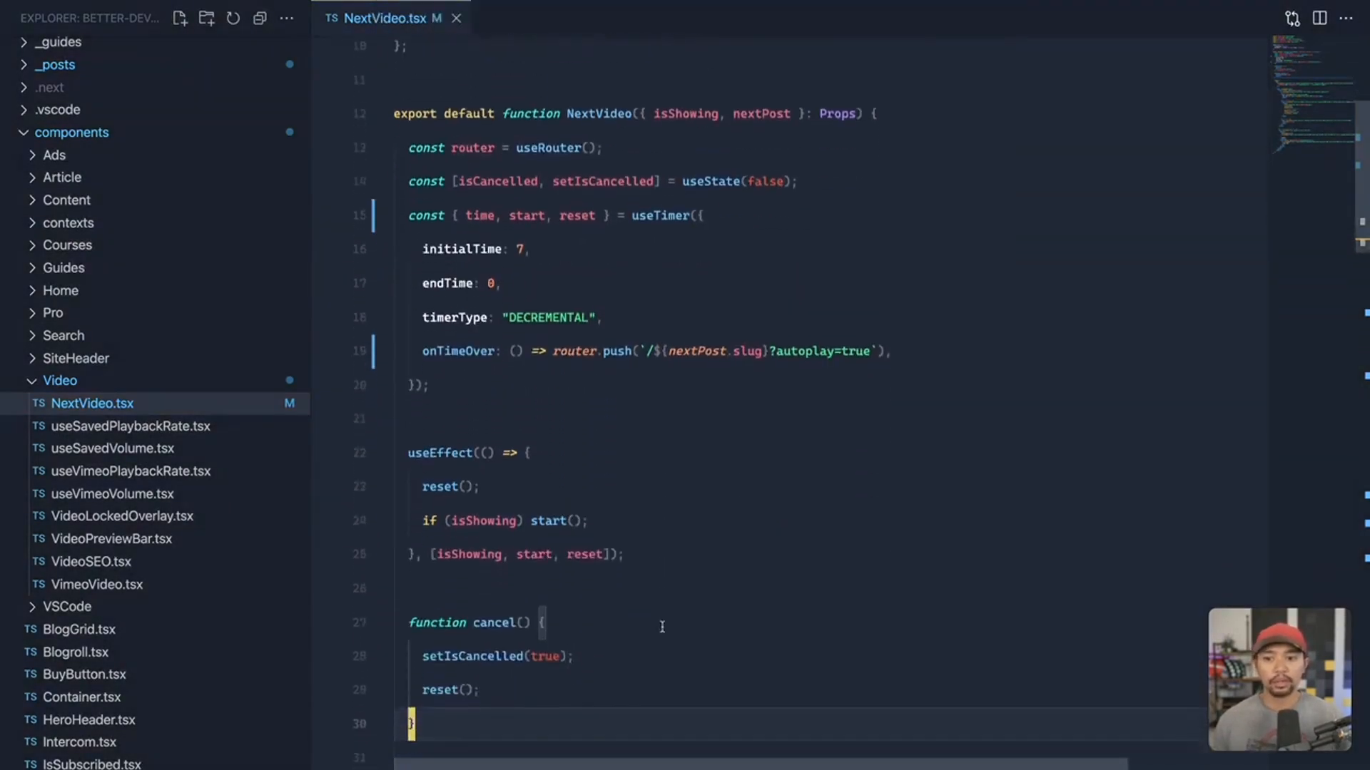
# Step: Apply the Cyberpunk color theme and return to the NextVideo.tsx editor tab
pyautogui.scroll(-3)
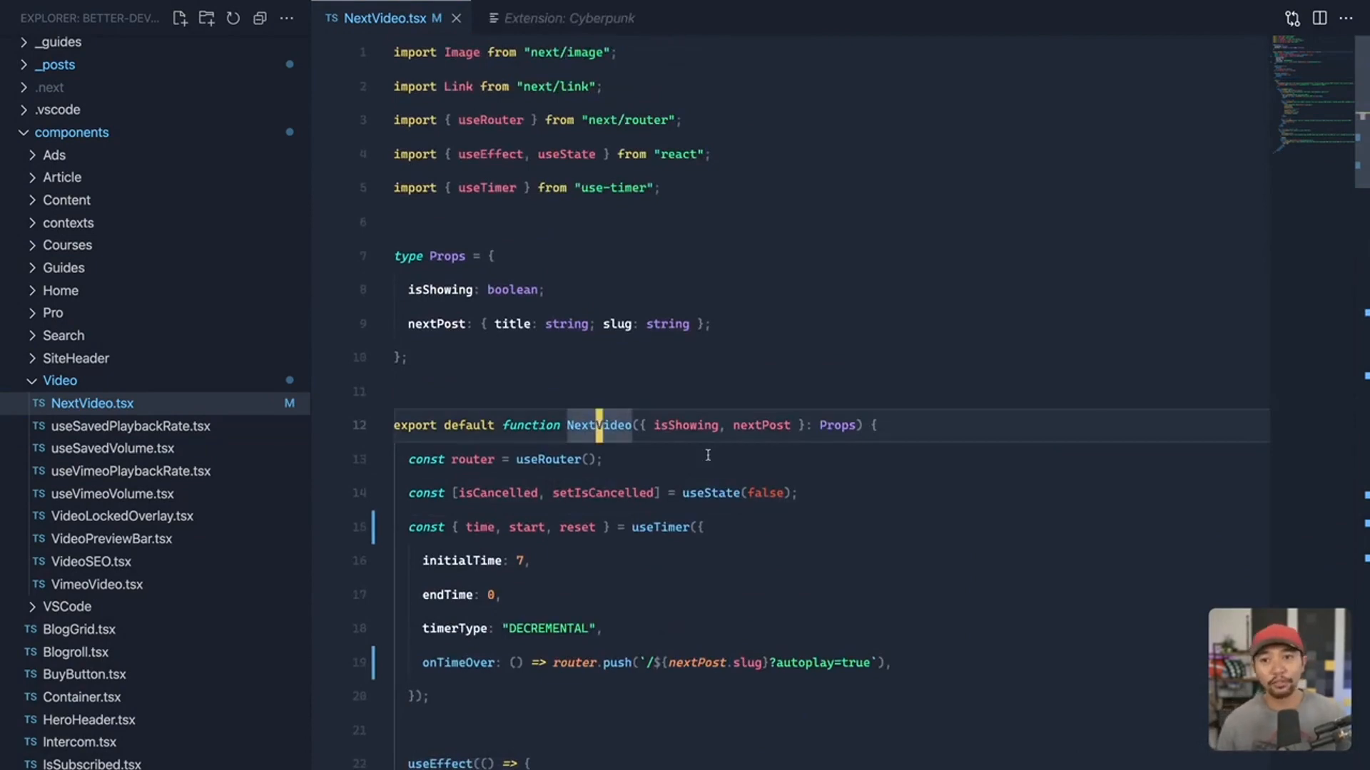
pyautogui.press('shift+cmd+p')
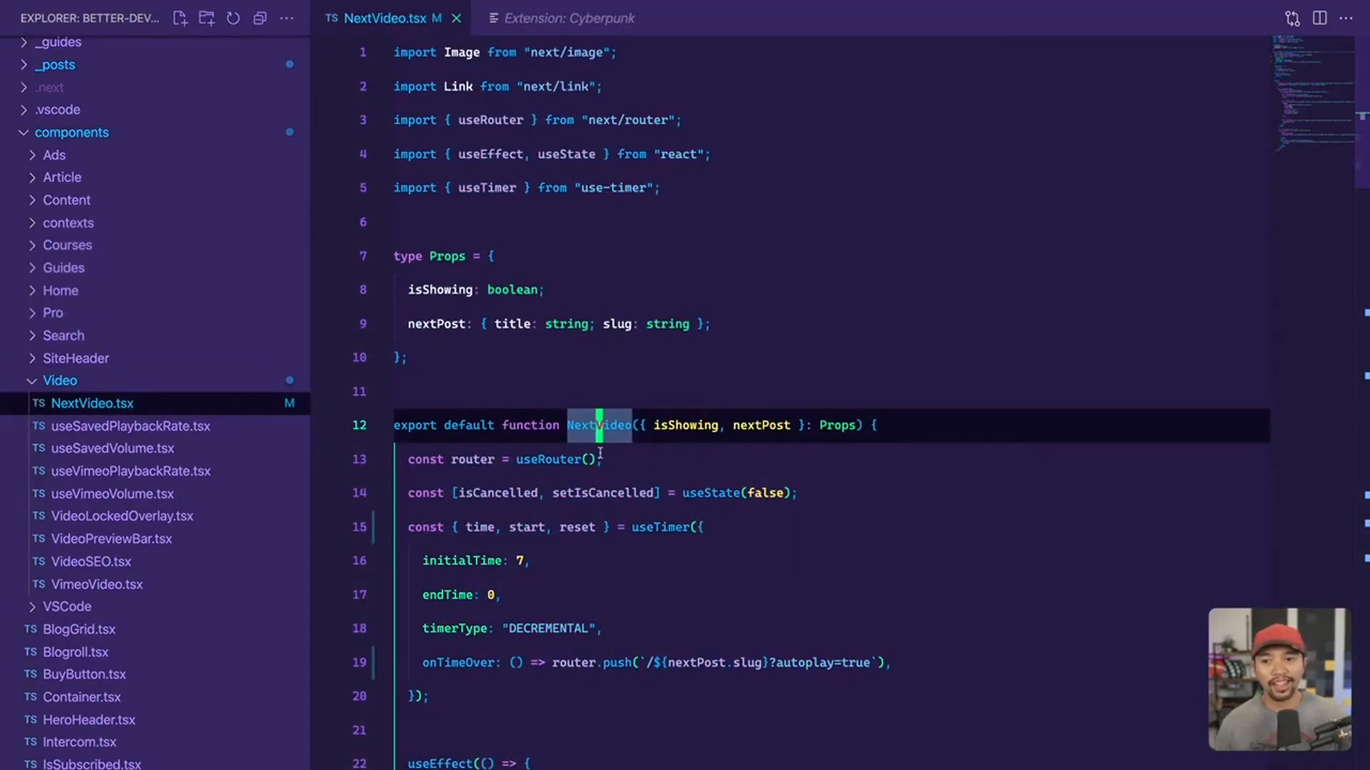
pyautogui.scroll(-3)
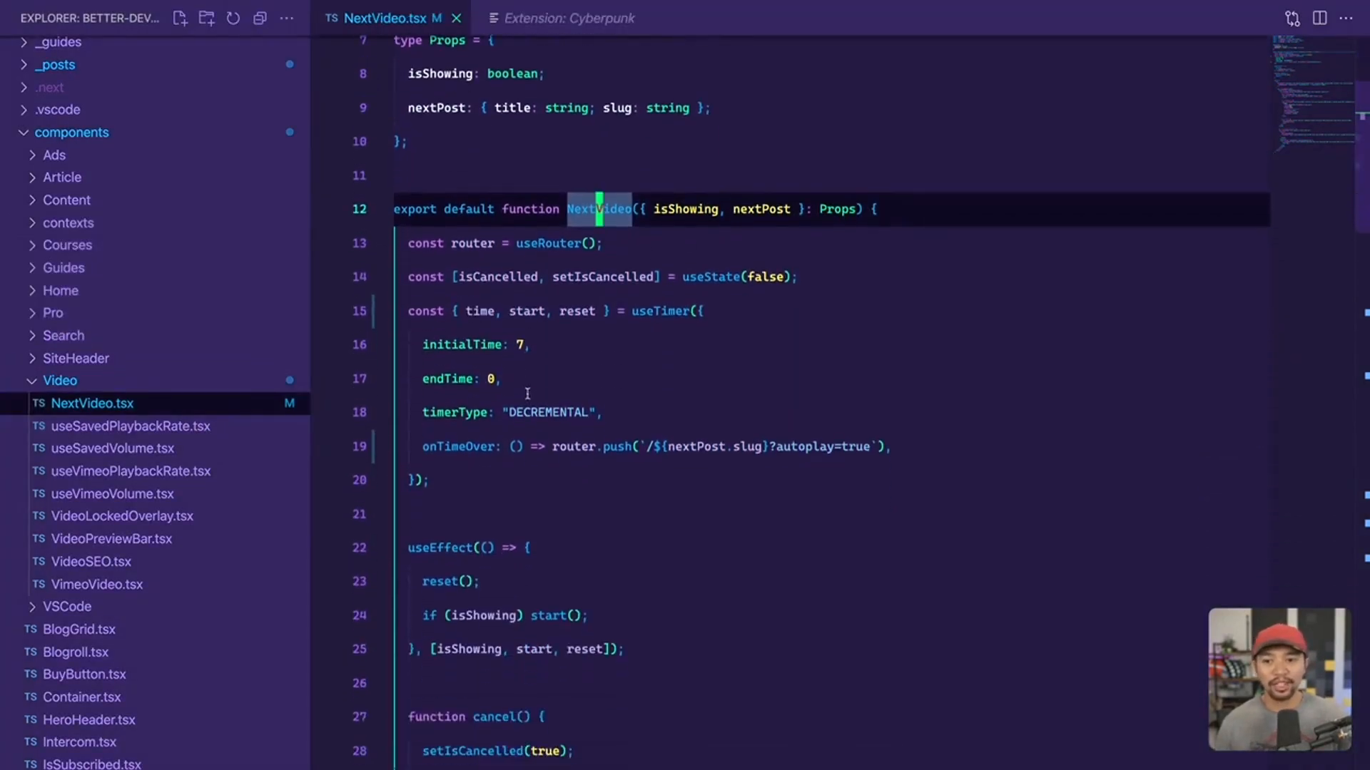
pyautogui.scroll(-3)
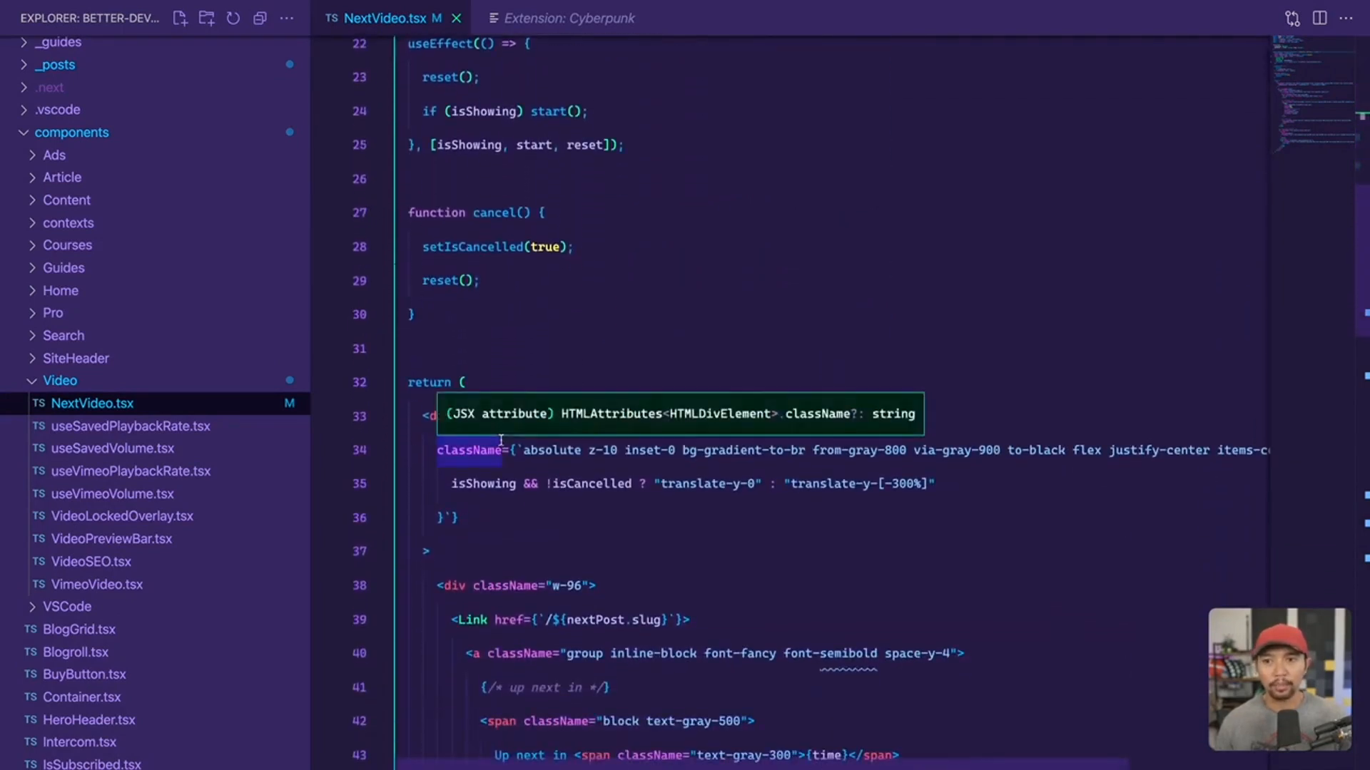
pyautogui.click(568, 18)
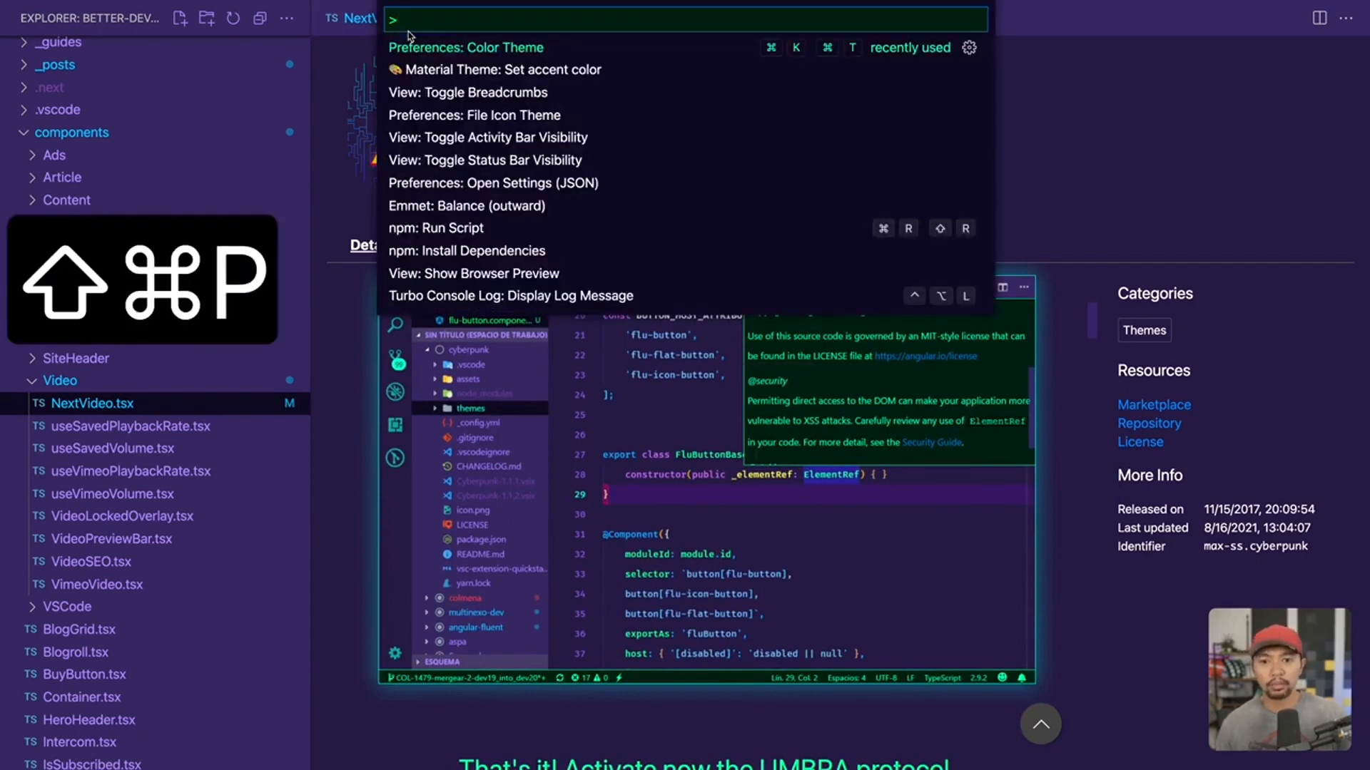
pyautogui.press('Escape')
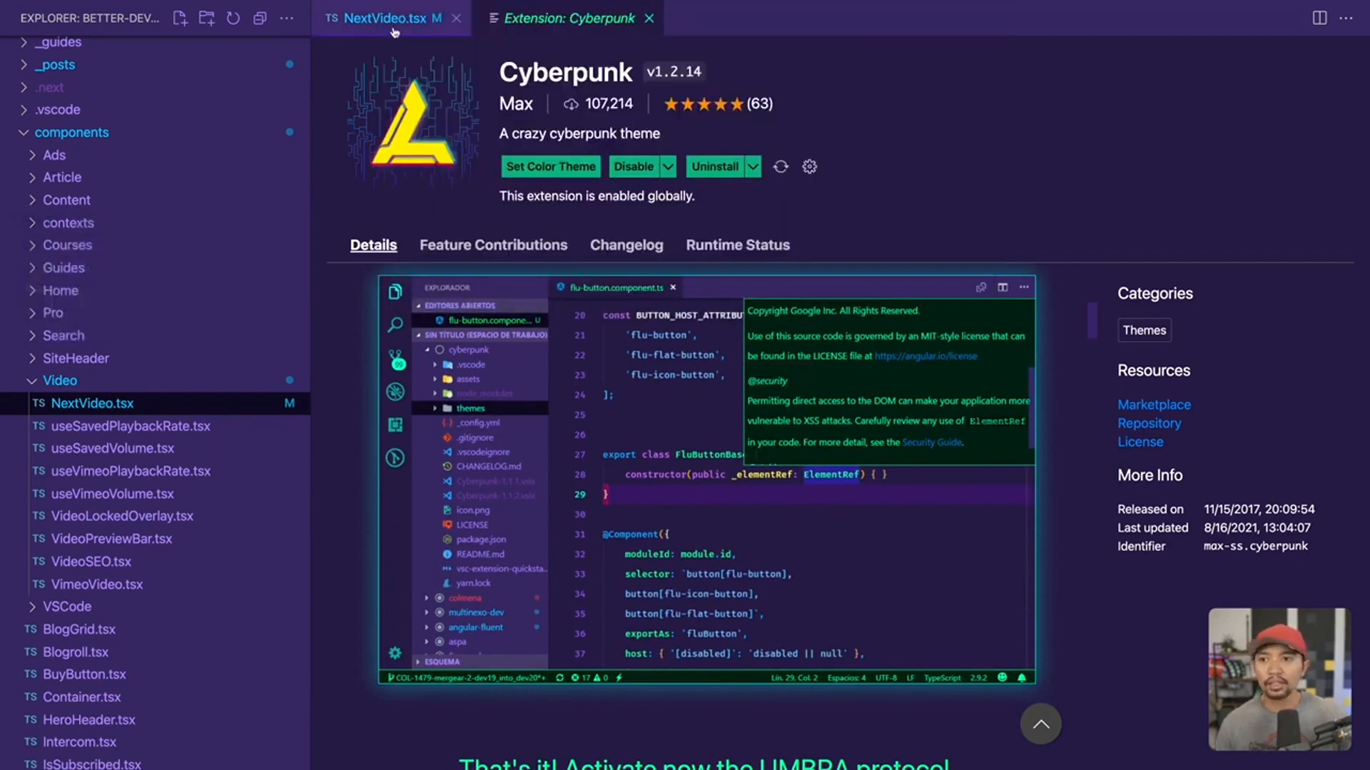
pyautogui.click(389, 17)
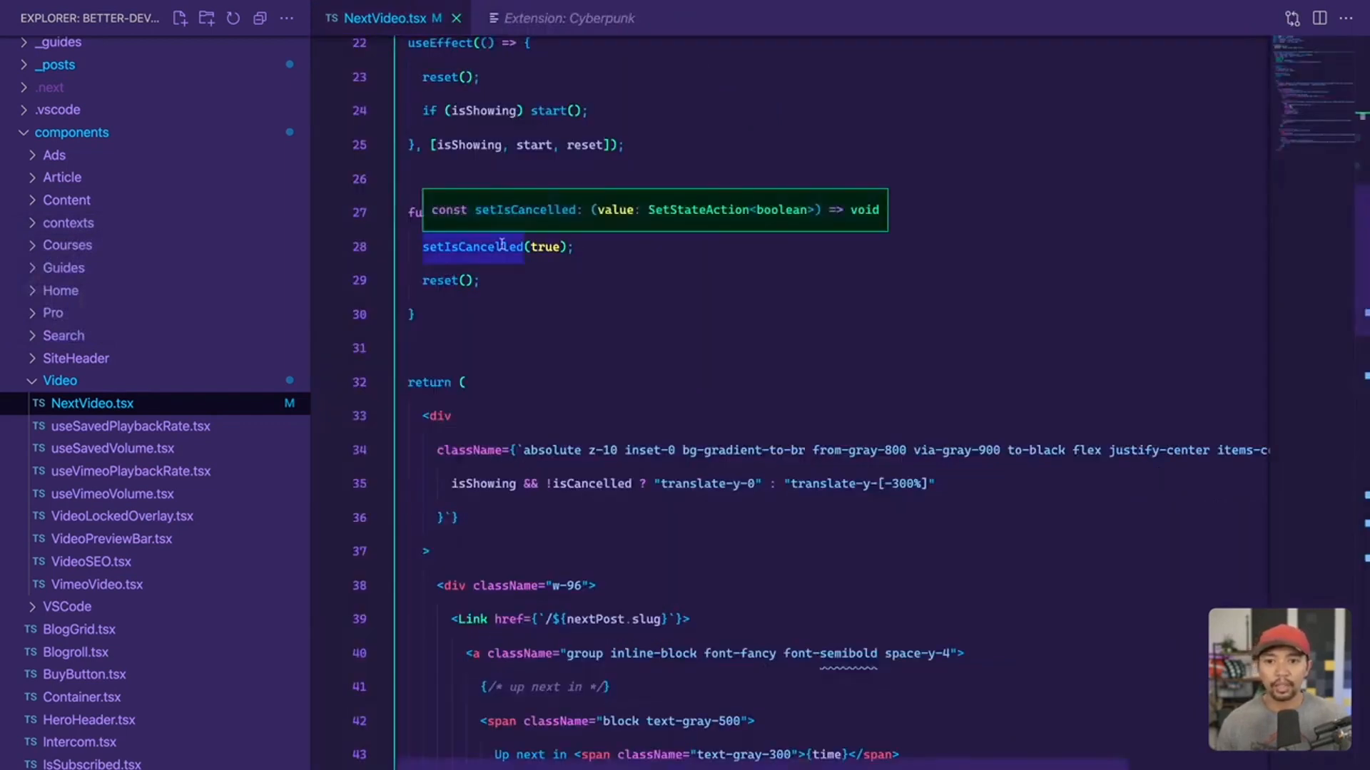